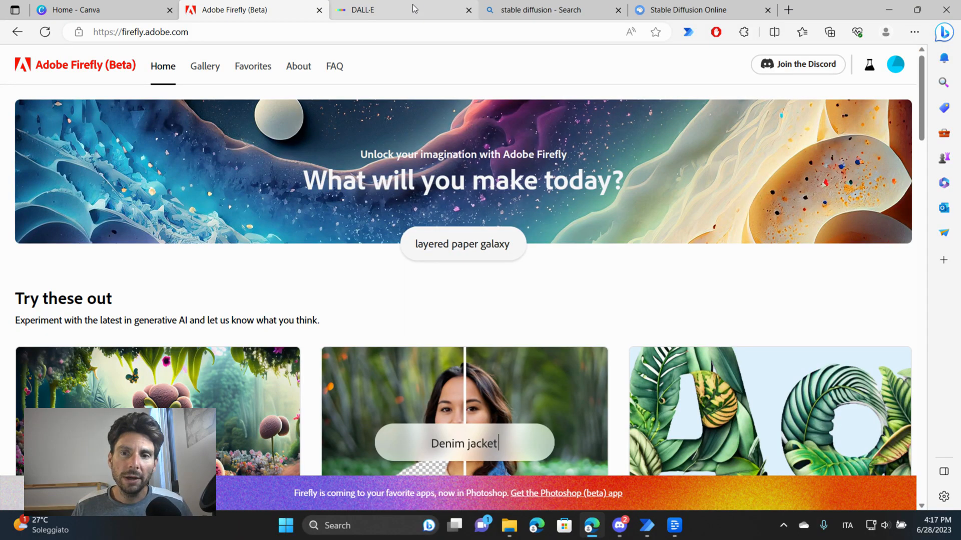
Glance over the Stable Diffusion Online and Midjourney tabs before returning to Firefly.
left_click(367, 10)
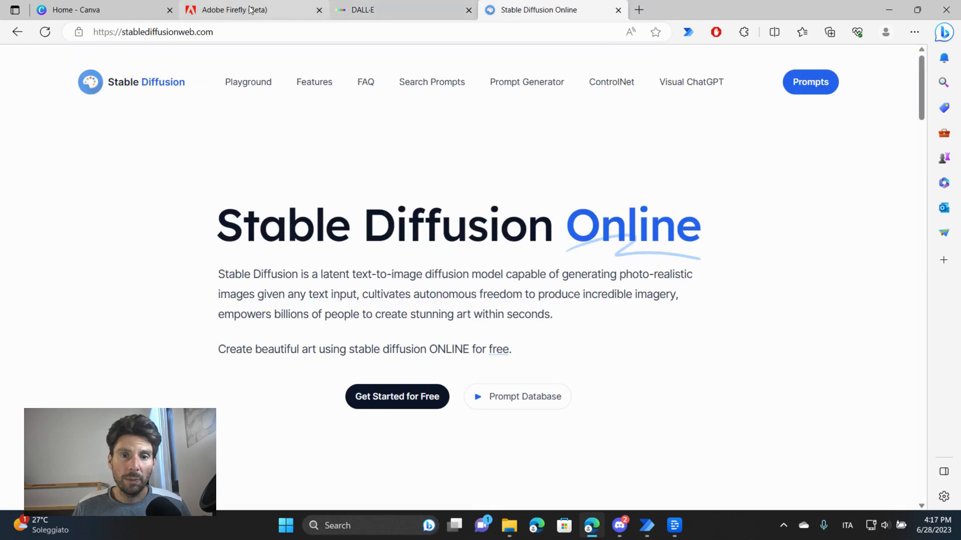
left_click(251, 10)
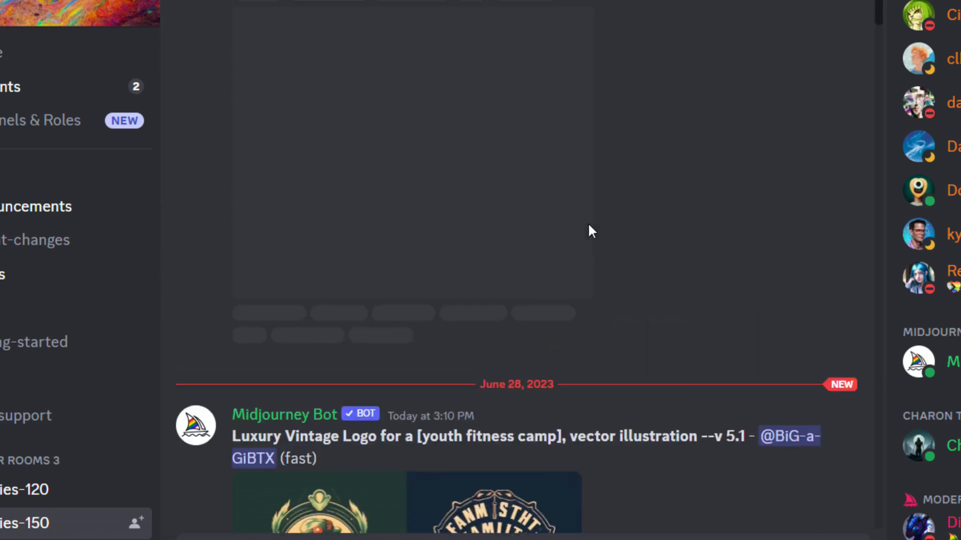
scroll("up", 3)
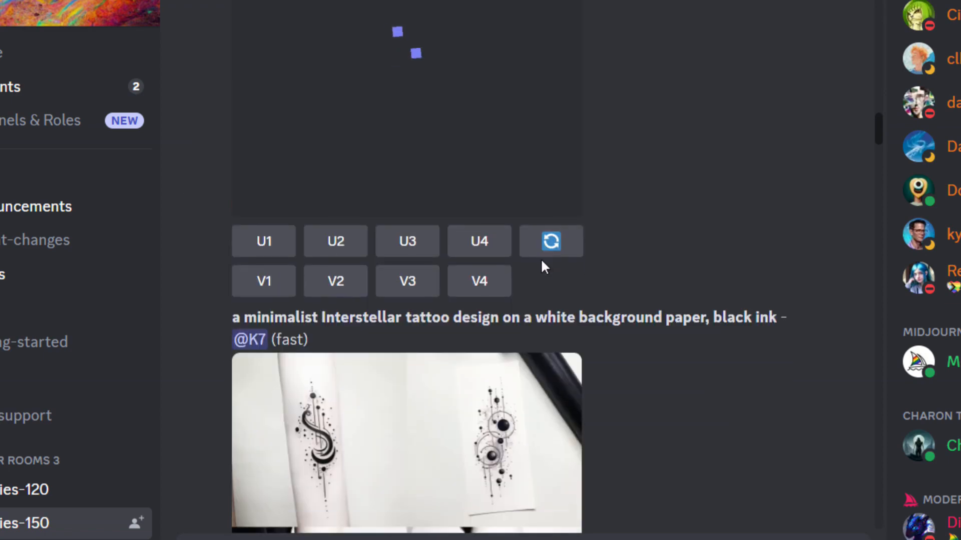
scroll("down", 3)
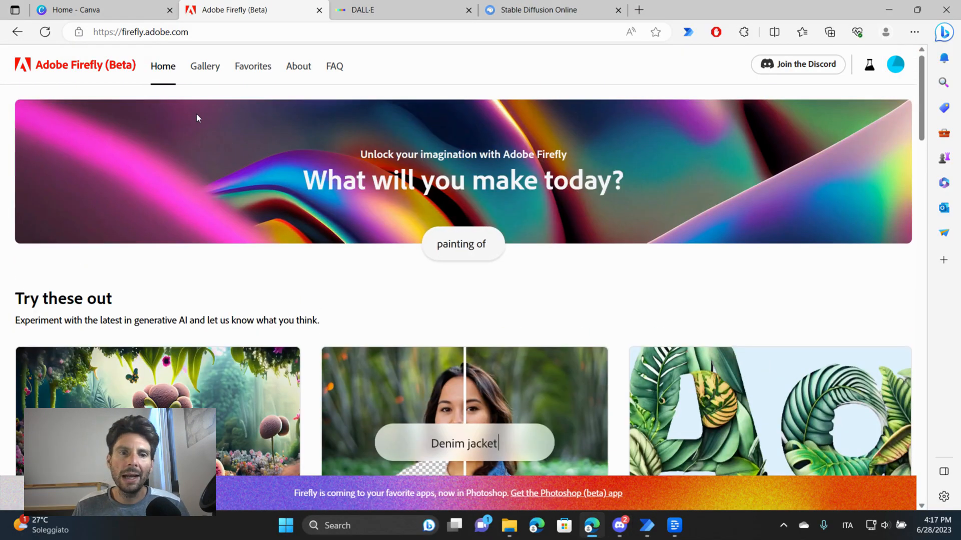
scroll("down", 3)
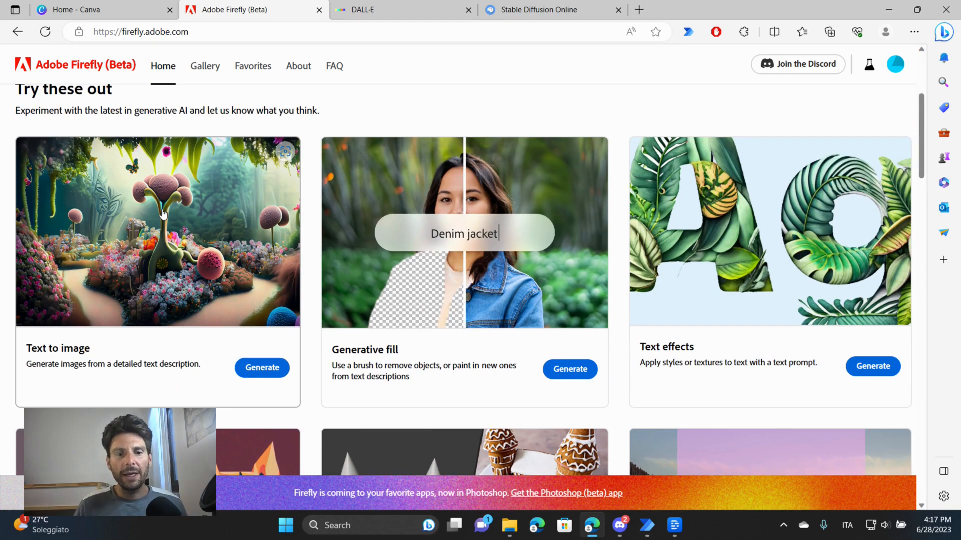
Launch Firefly's Text to image generator and browse its gallery of example generations.
left_click(261, 367)
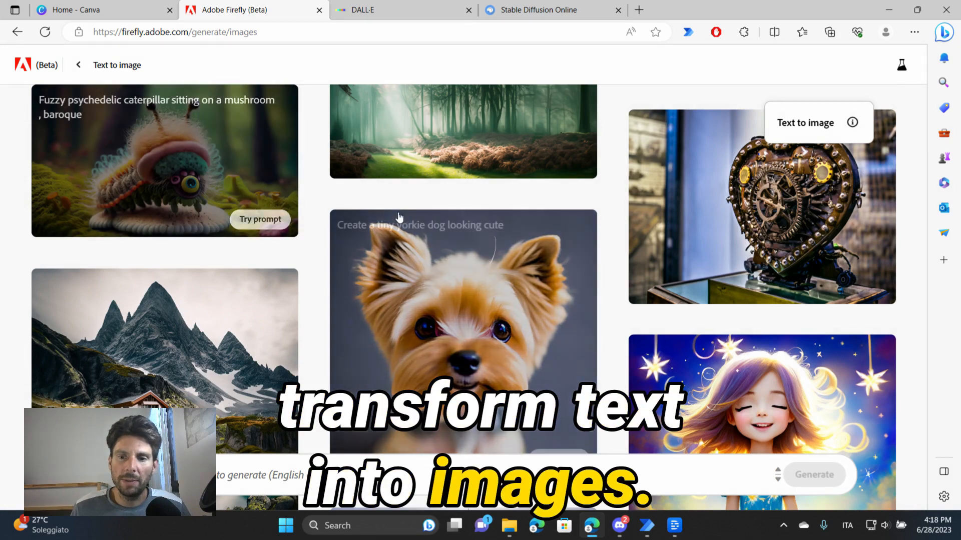
scroll("down", 3)
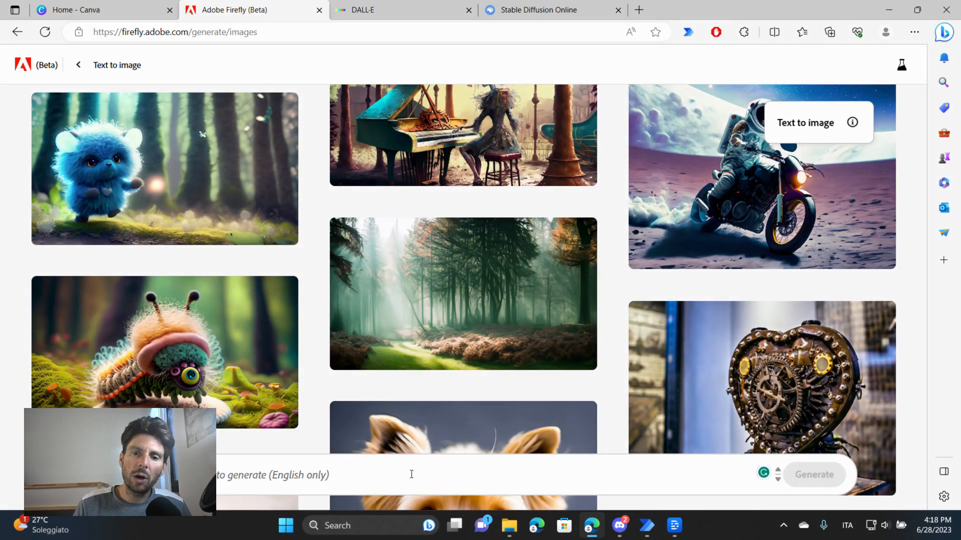
scroll("down", 3)
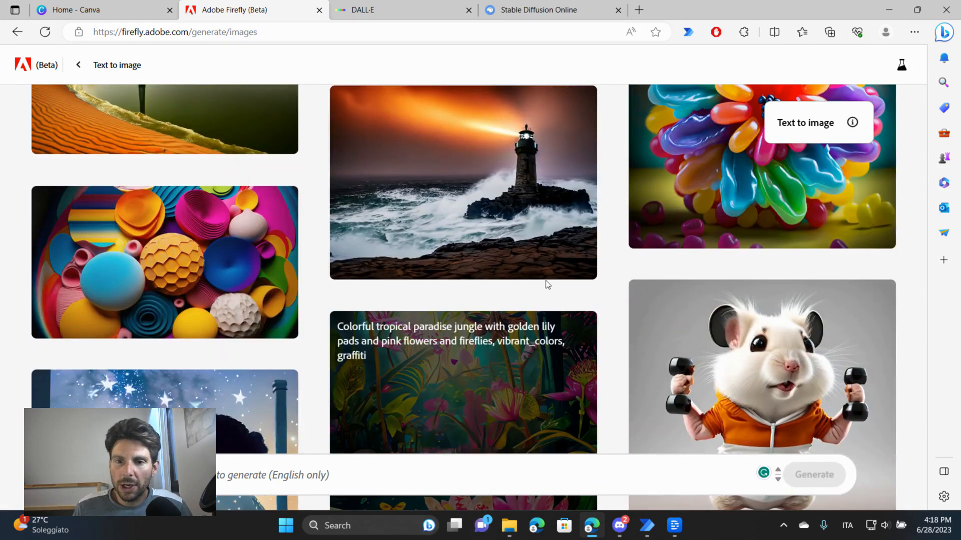
scroll("down", 3)
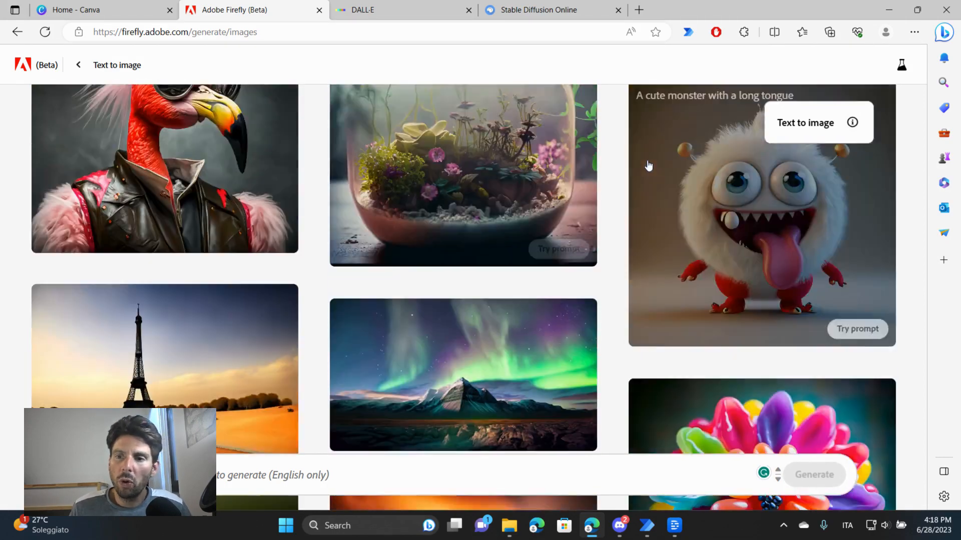
scroll("down", 3)
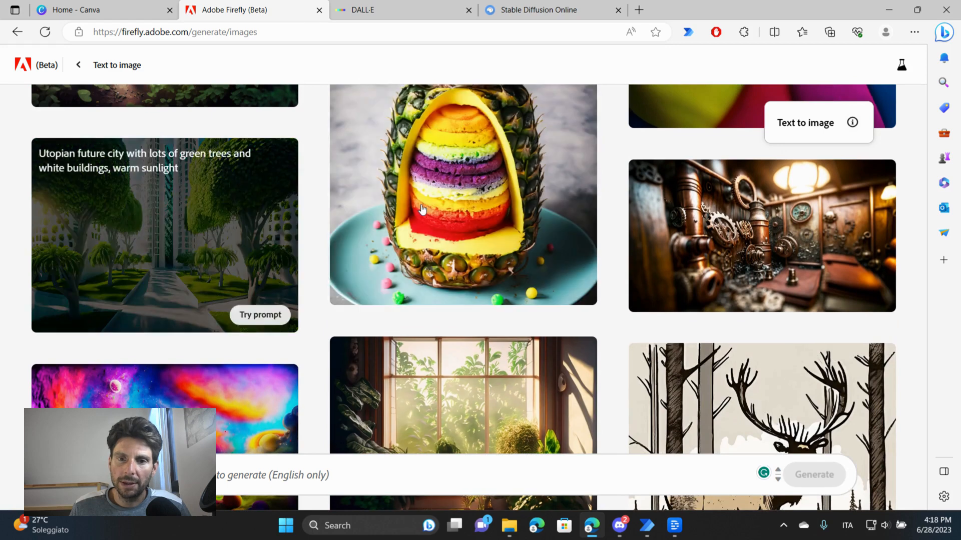
scroll("down", 3)
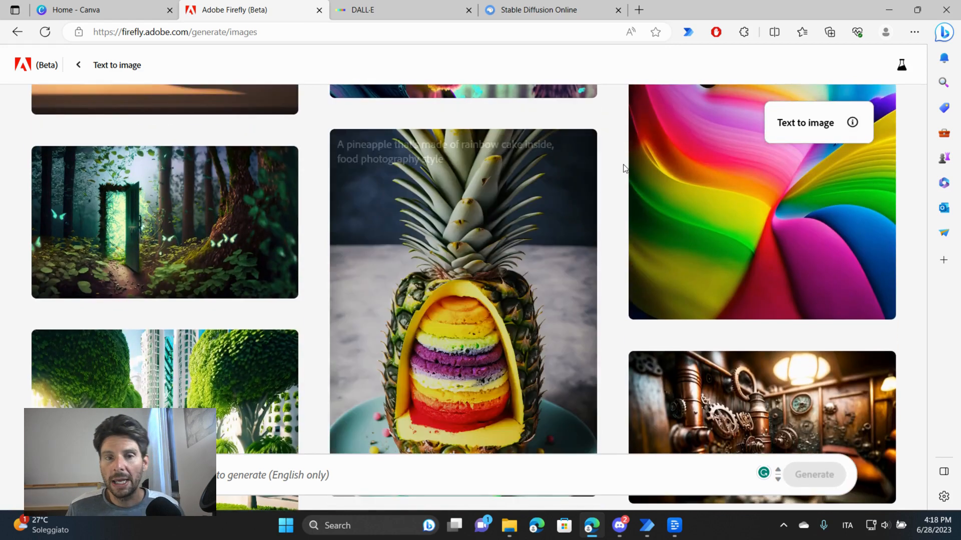
left_click(538, 10)
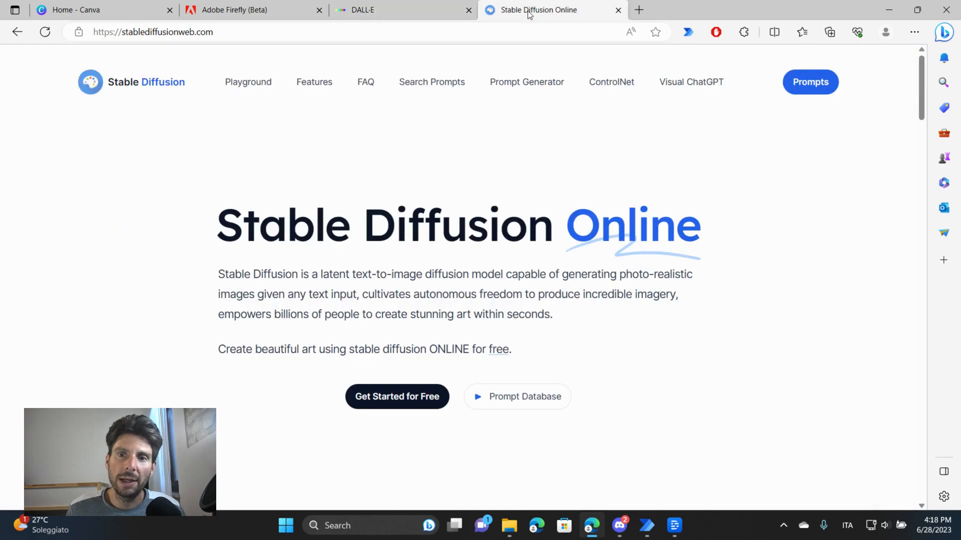
mouse_move(406, 114)
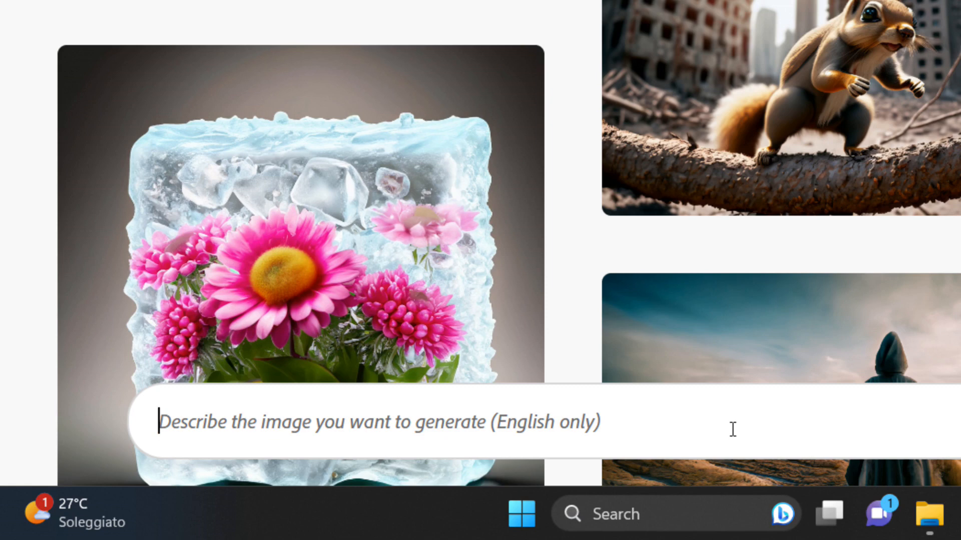
Enter 'feet resting on computer keyboard' as the Firefly prompt.
type("feet")
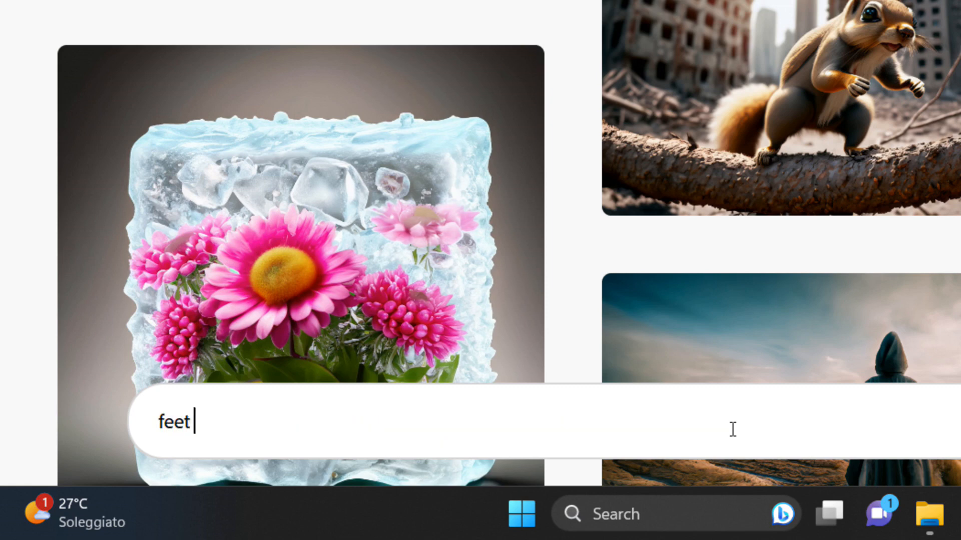
type("resting")
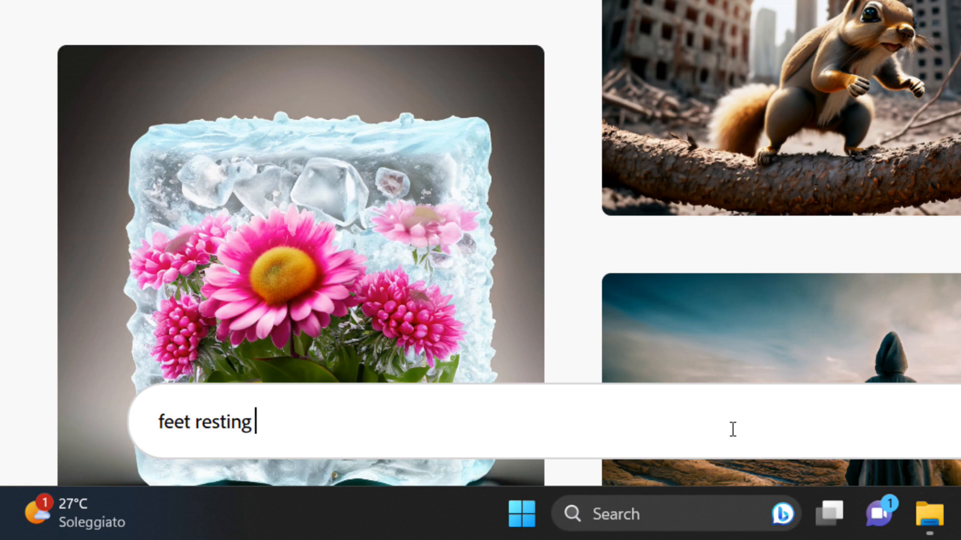
type("on comput")
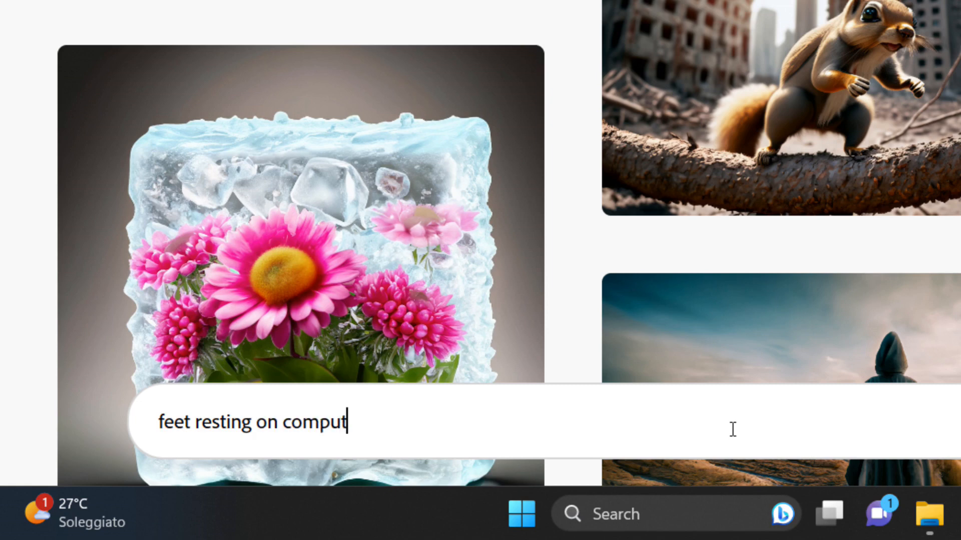
type("er keyboar")
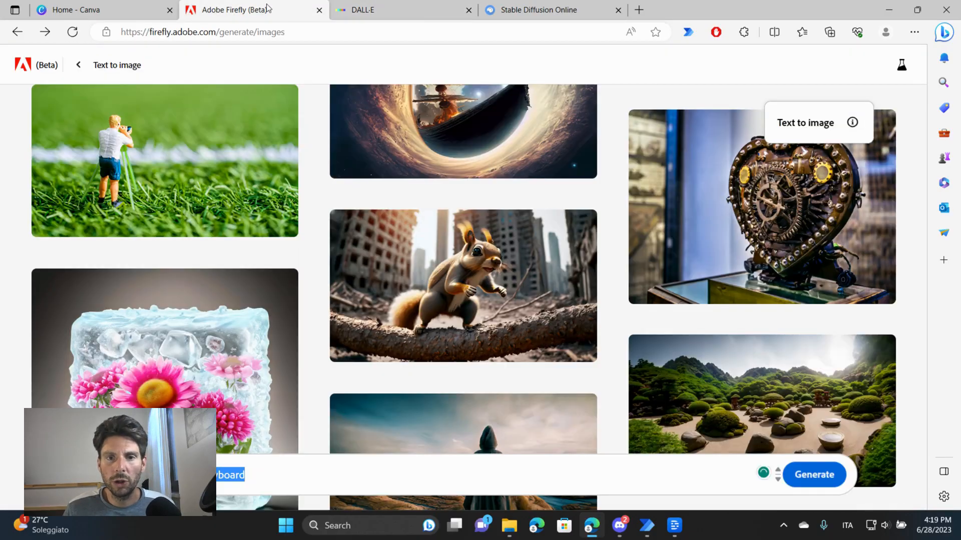
Run 'feet resting on computer keyboard' in DALL-E and Stable Diffusion Playground, then compare with Firefly's results.
left_click(404, 10)
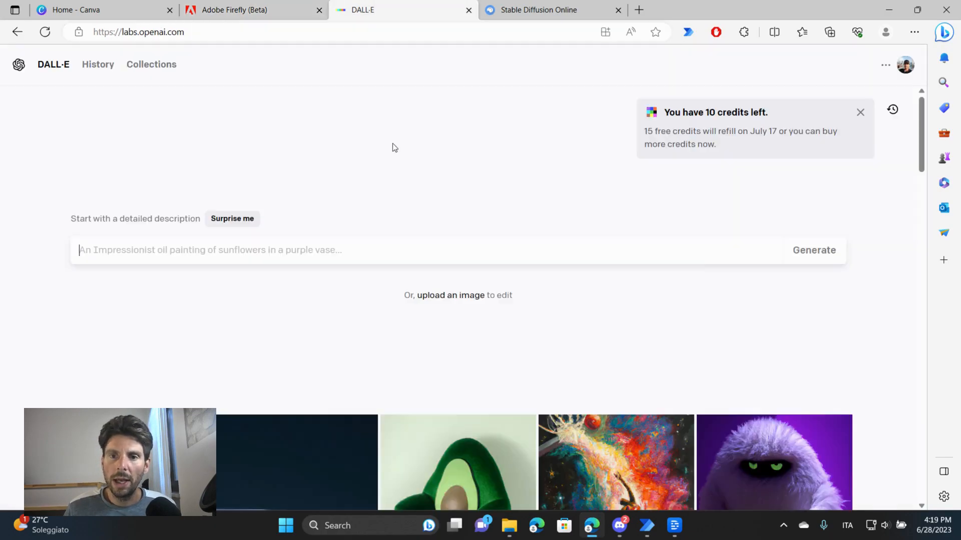
type("feet resting on computer keyboard")
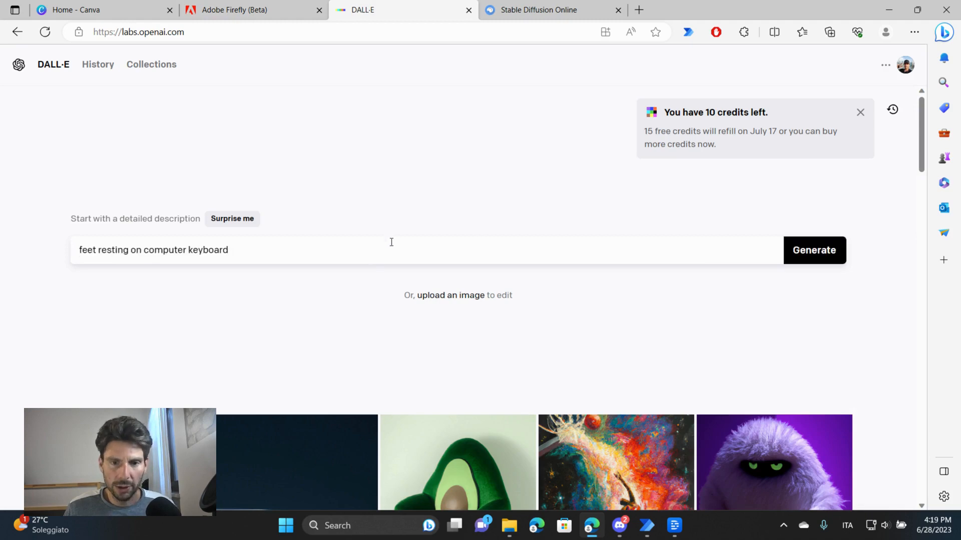
left_click(550, 10)
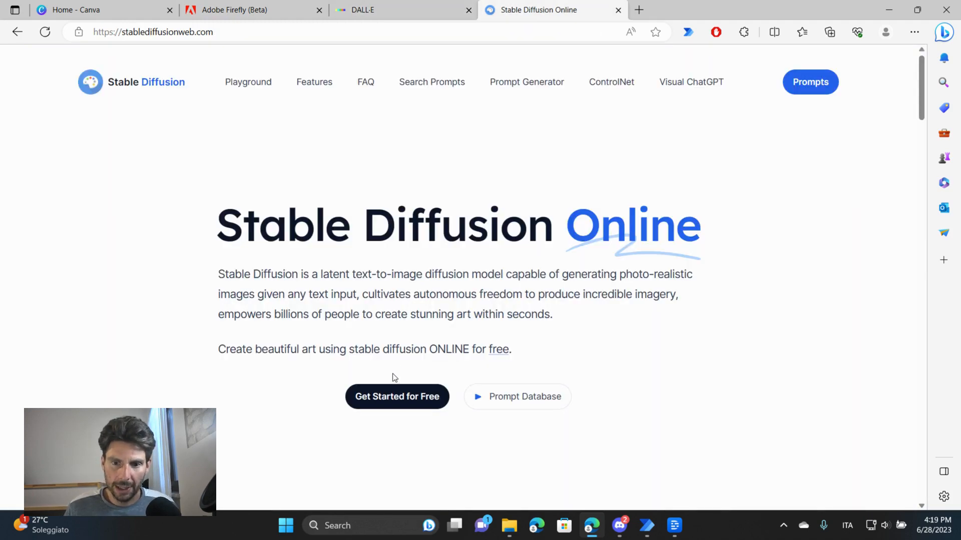
left_click(396, 397)
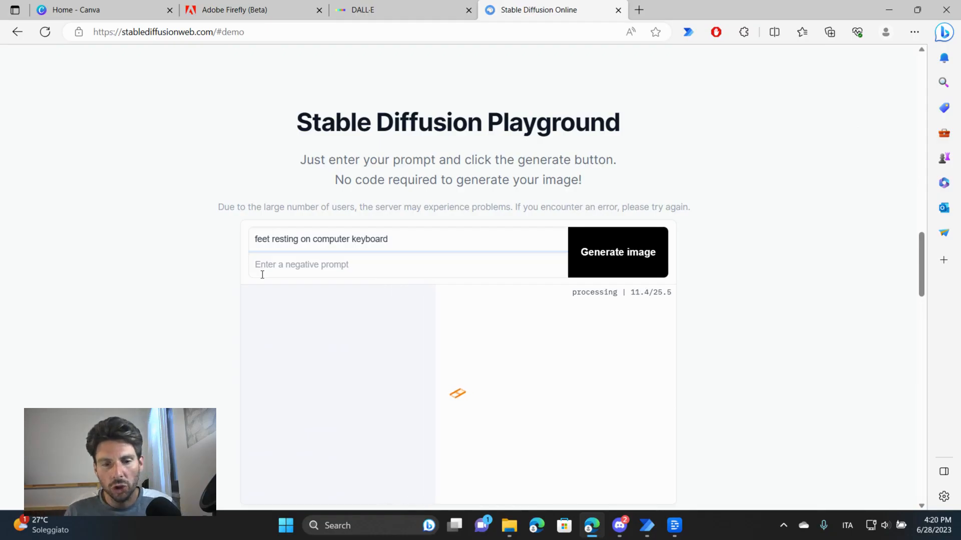
left_click(361, 10)
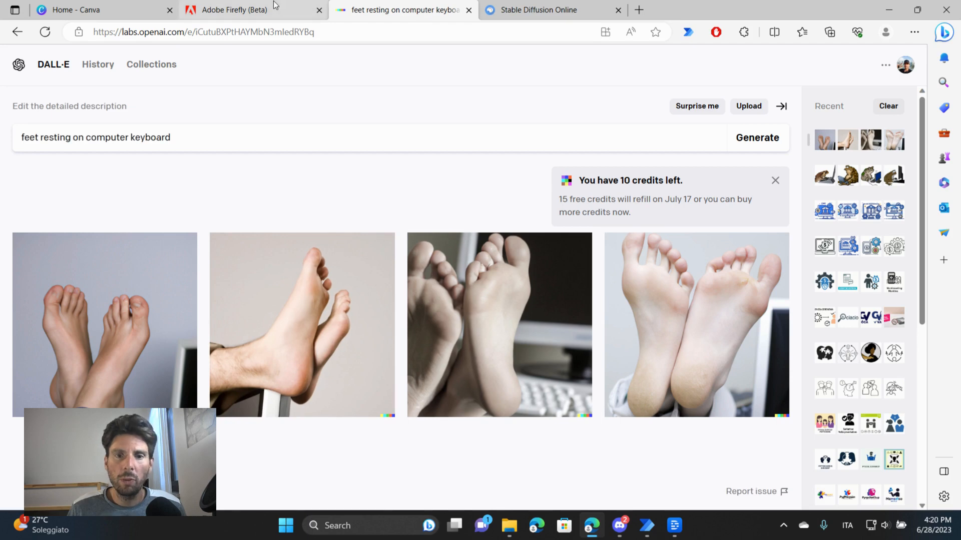
left_click(233, 10)
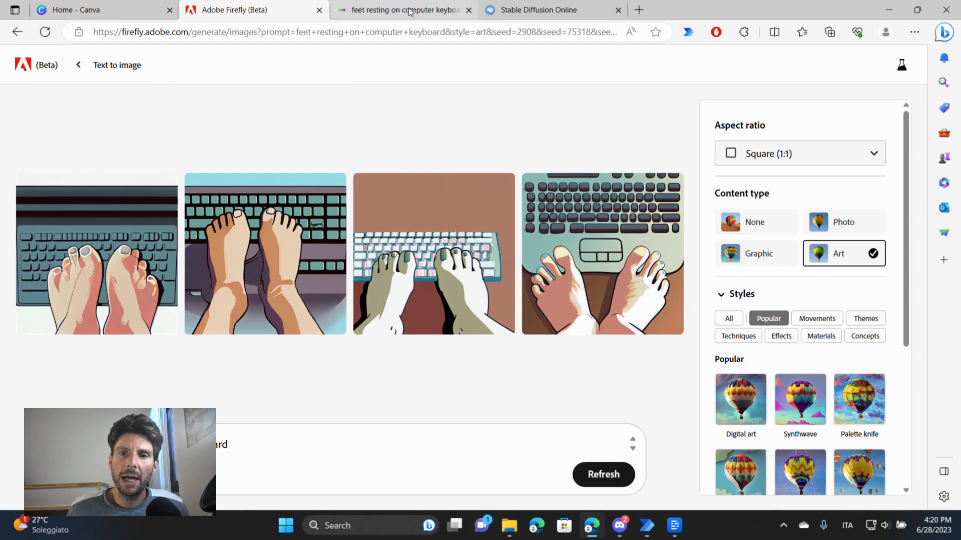
Check DALL-E and Stable Diffusion progress, then return to Firefly regenerating as Graphic content.
left_click(402, 10)
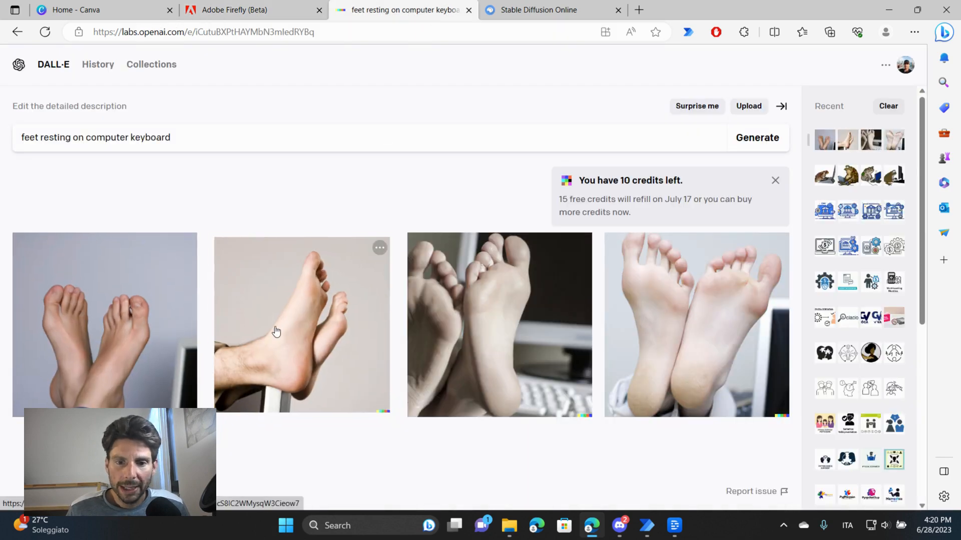
left_click(539, 10)
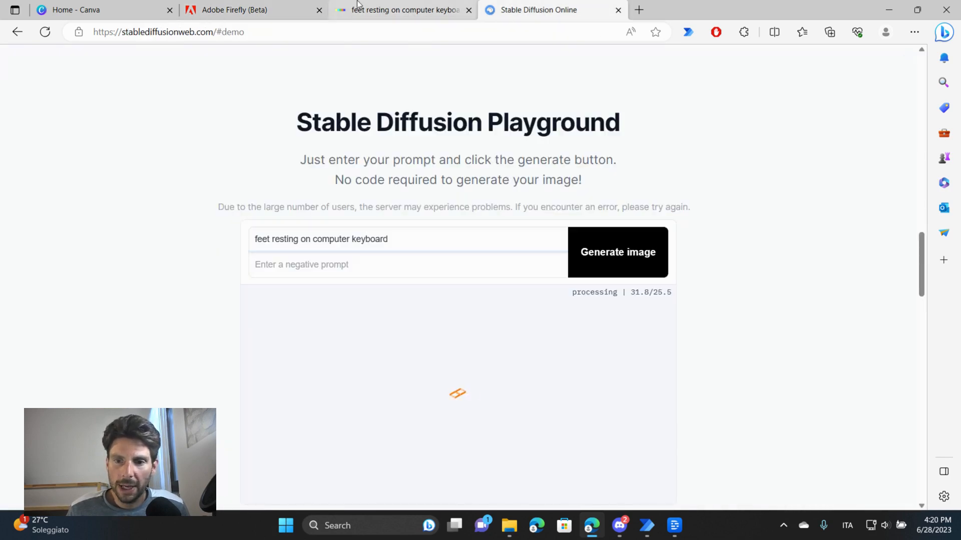
left_click(253, 10)
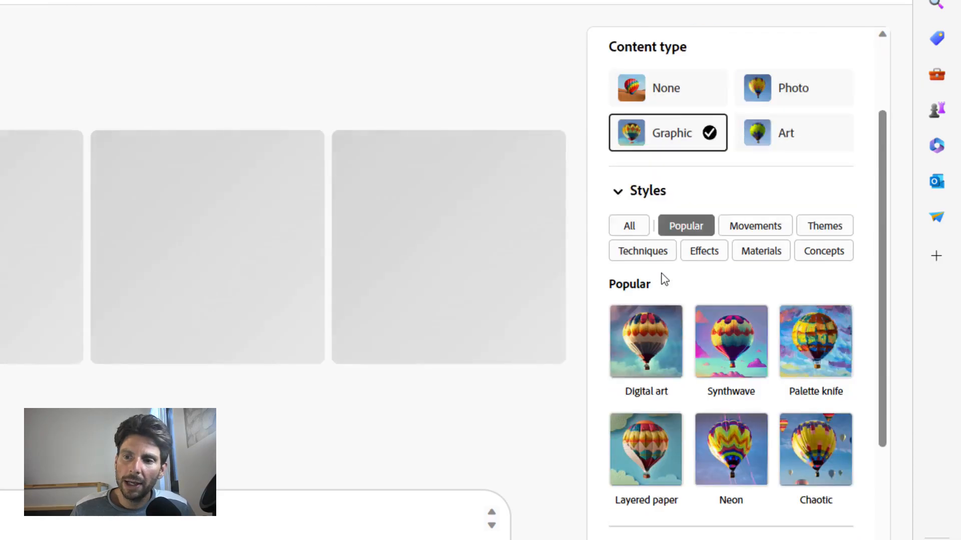
Generate with Steampunk style, Vibrant color and Studio lighting applied.
scroll("down", 3)
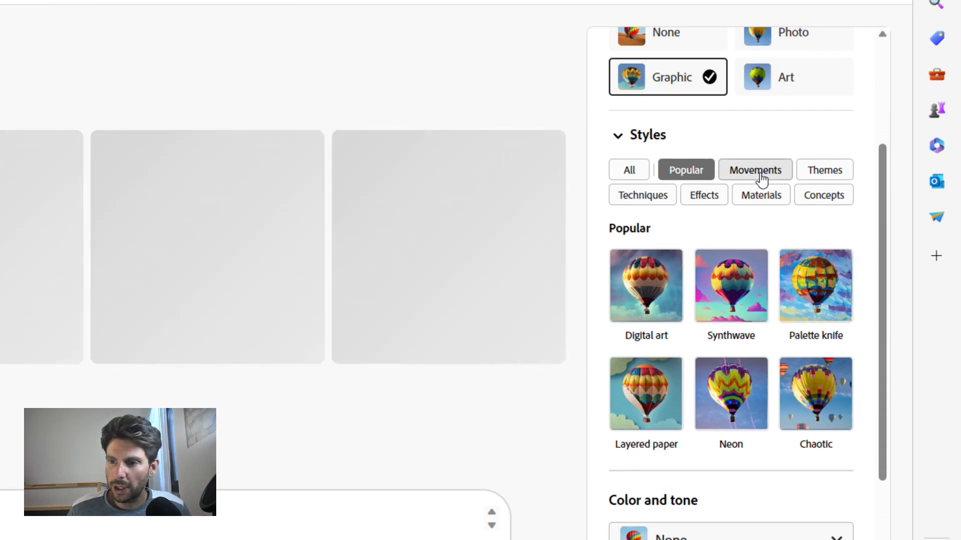
left_click(755, 170)
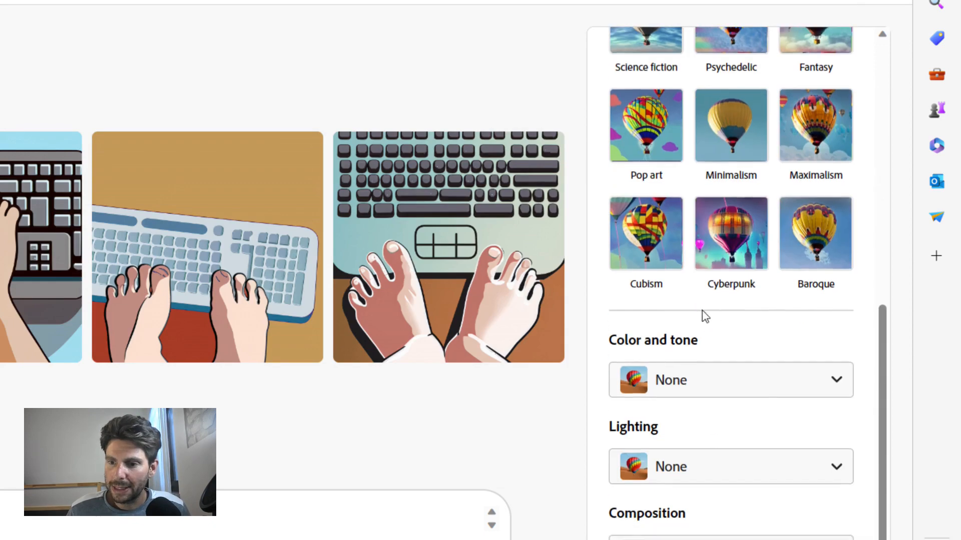
left_click(730, 380)
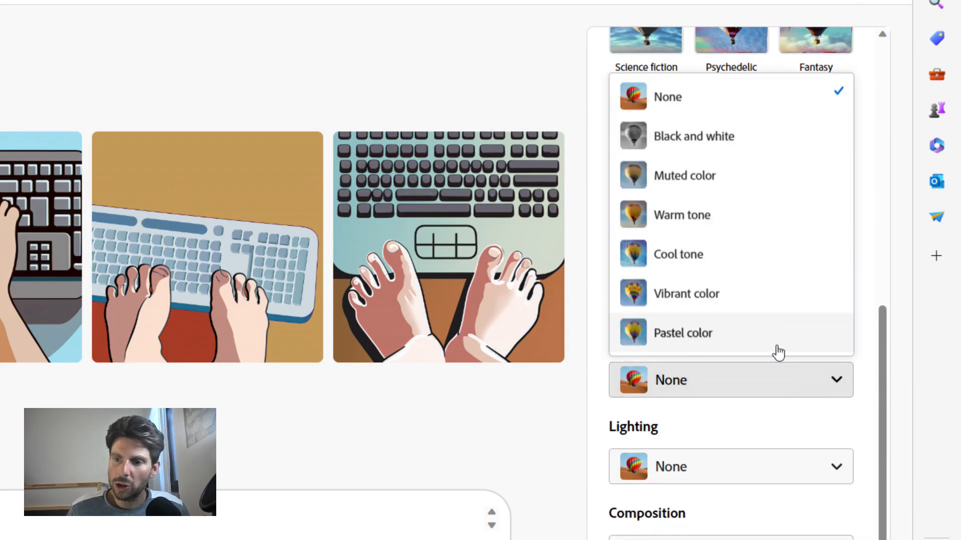
mouse_move(730, 258)
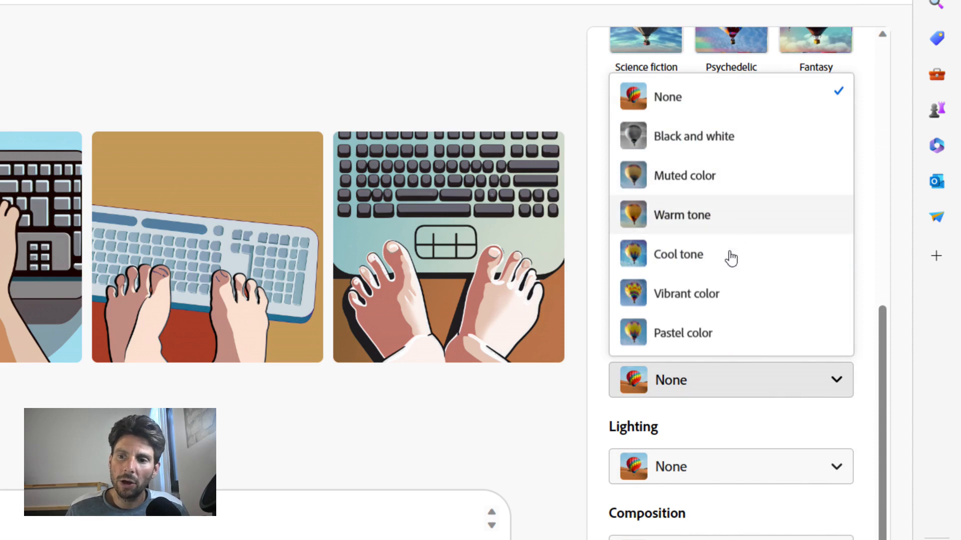
left_click(685, 293)
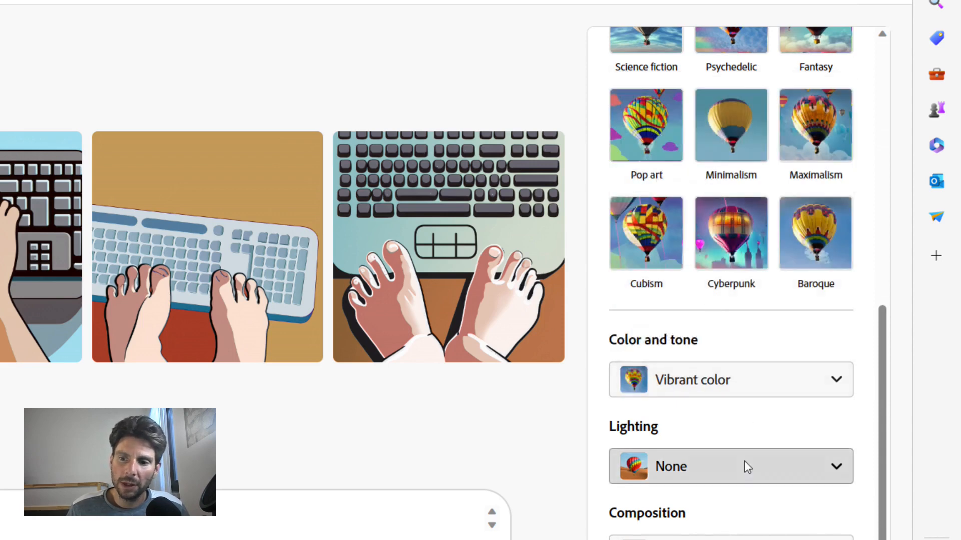
left_click(730, 466)
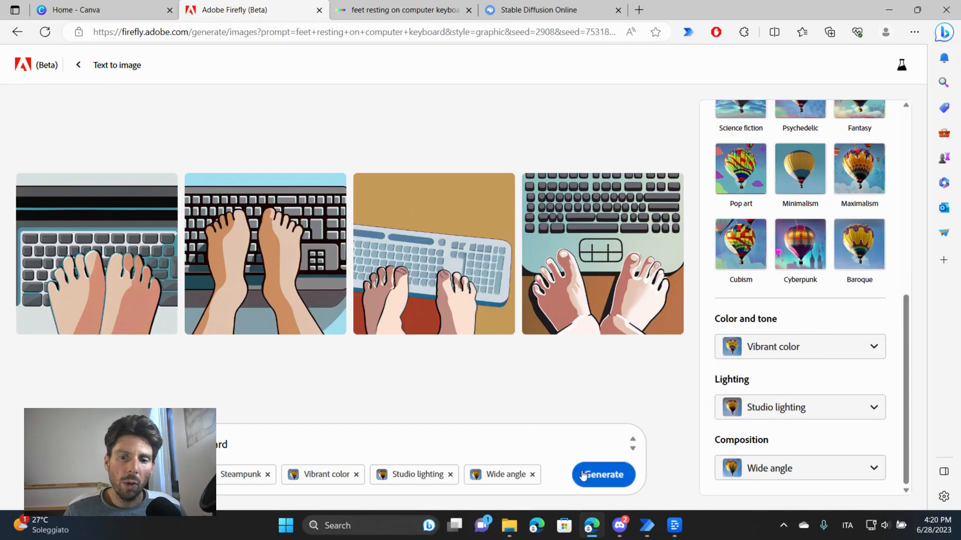
left_click(603, 474)
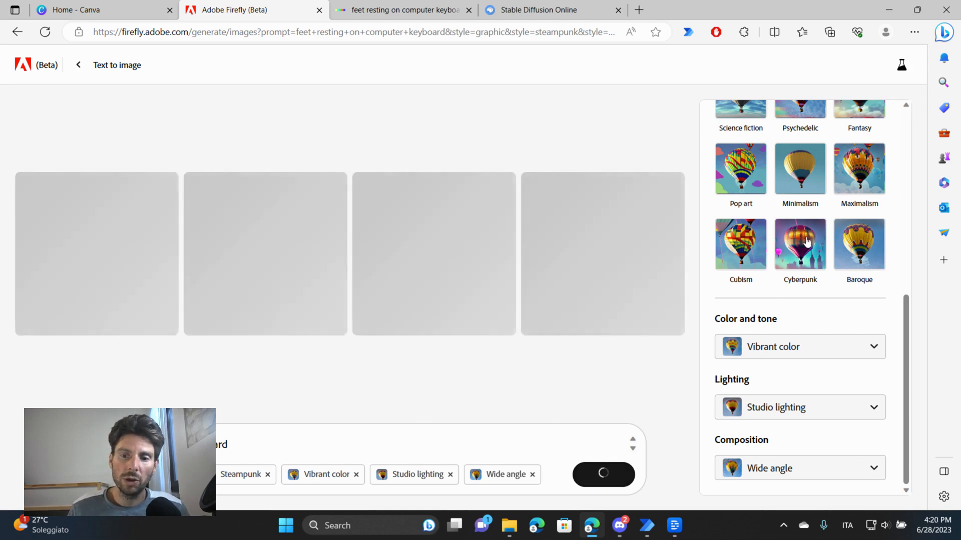
Add the Cyberpunk style, regenerate, and set the aspect ratio to Widescreen 16:9.
left_click(800, 244)
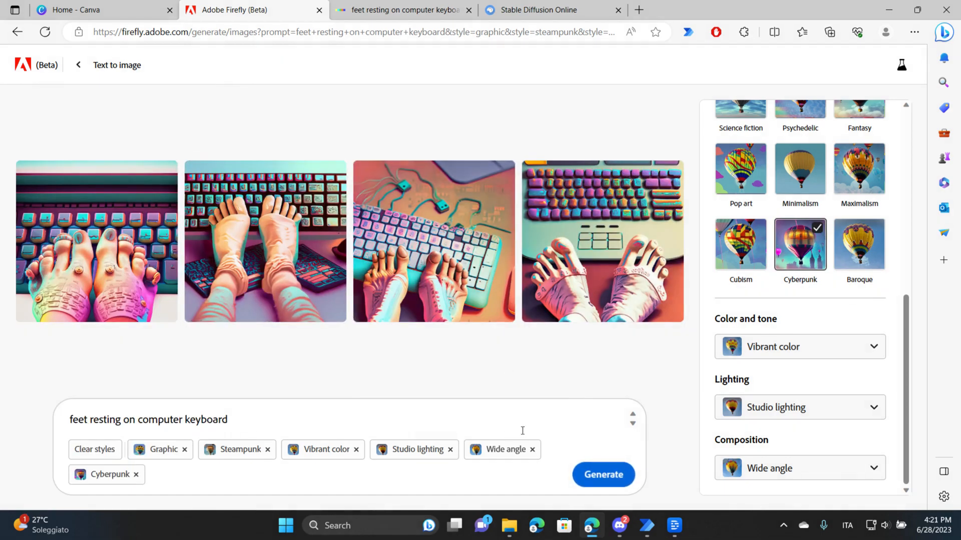
left_click(602, 474)
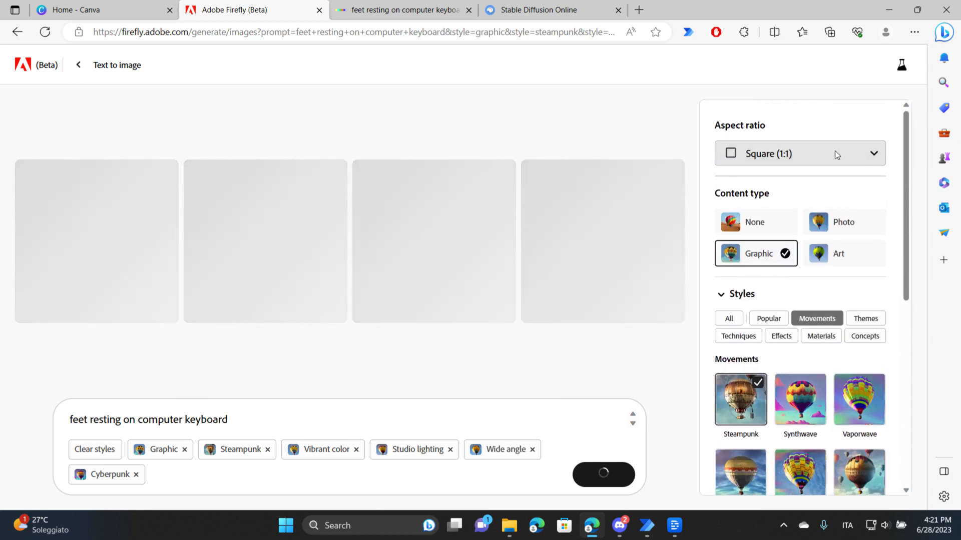
left_click(799, 153)
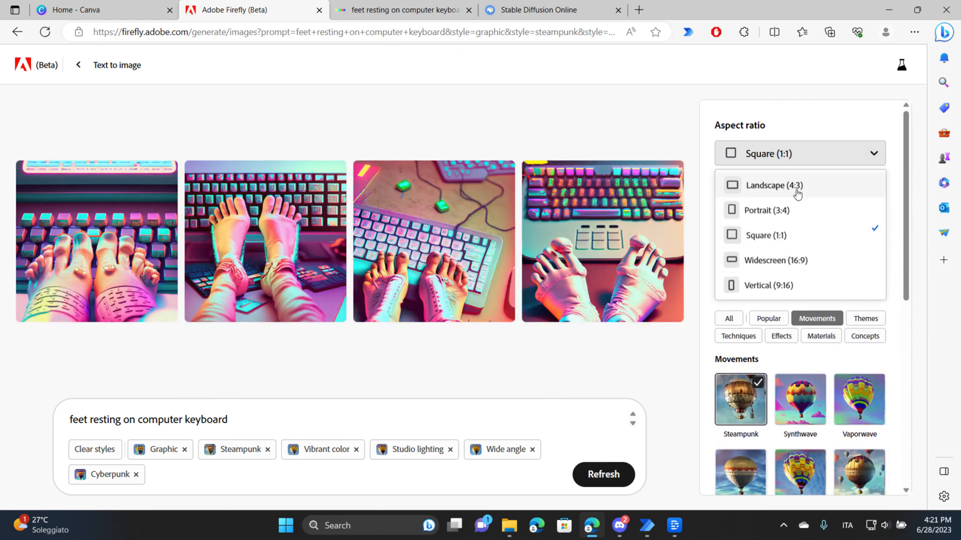
mouse_move(769, 269)
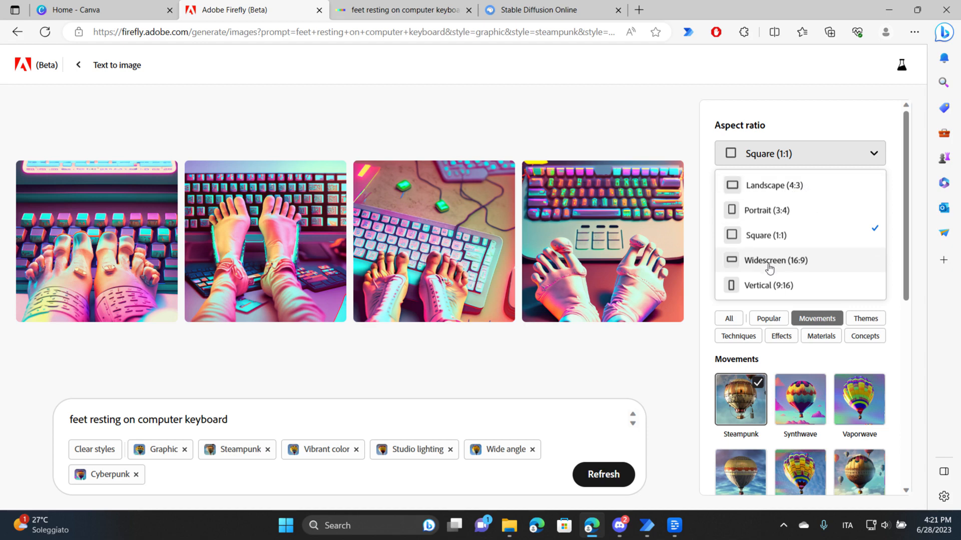
left_click(775, 261)
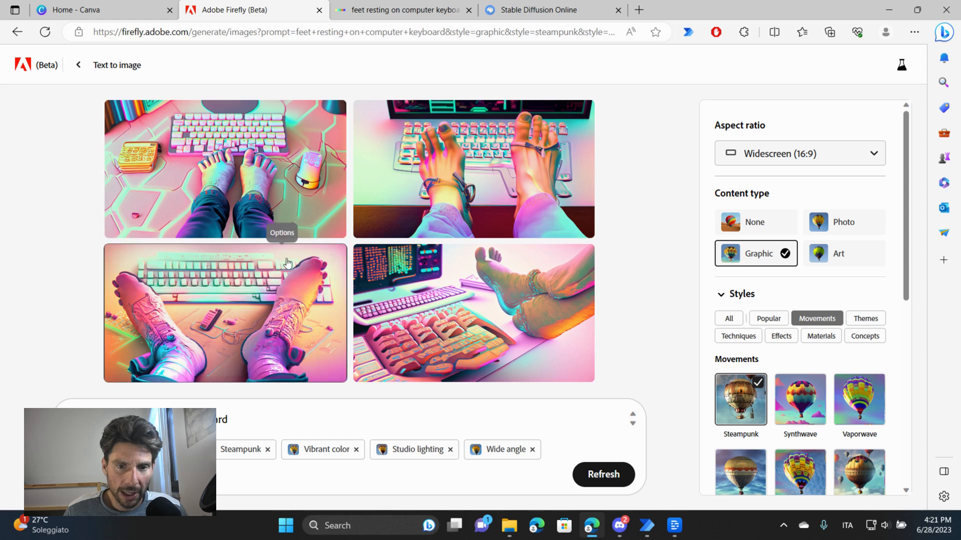
Set the bottom-left pink-boots image as the reference image via its options menu.
left_click(282, 258)
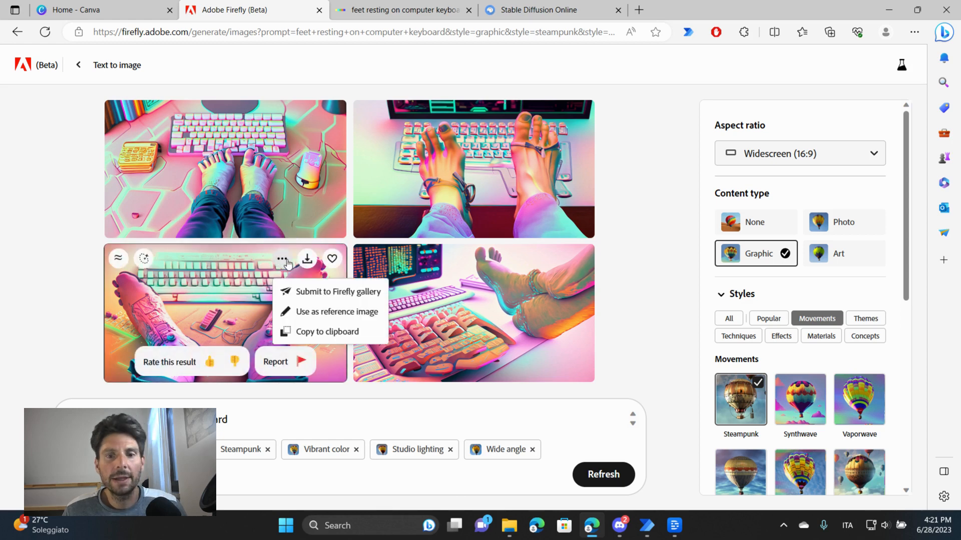
mouse_move(311, 300)
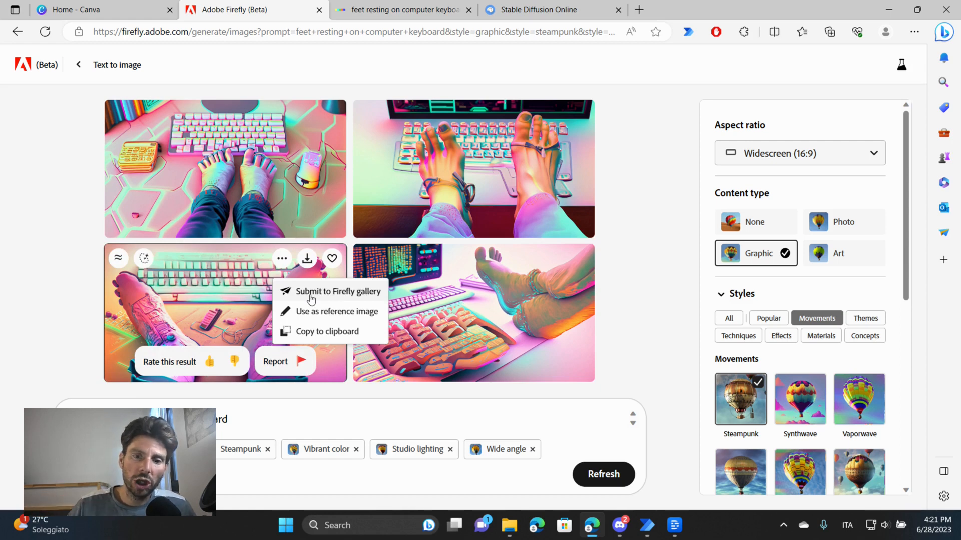
mouse_move(324, 319)
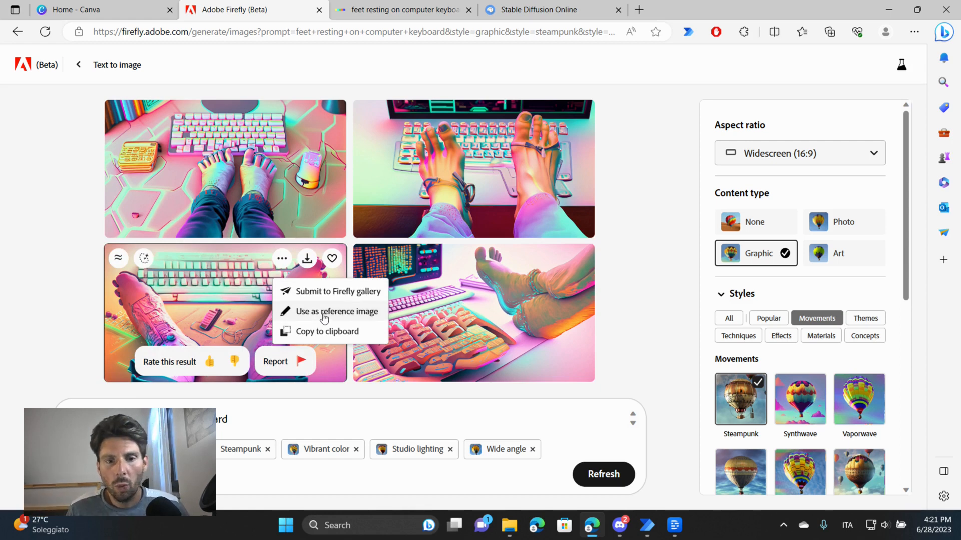
left_click(329, 311)
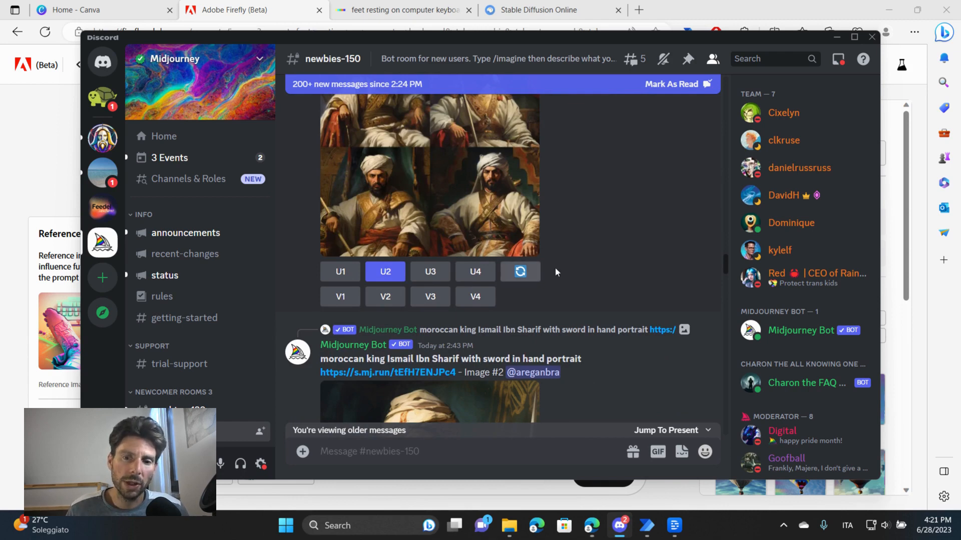
mouse_move(523, 230)
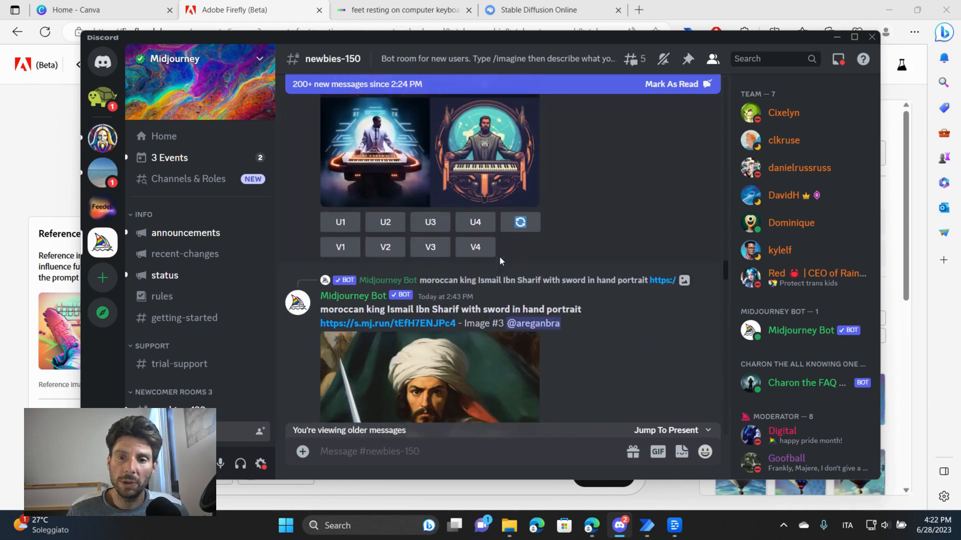
left_click(871, 37)
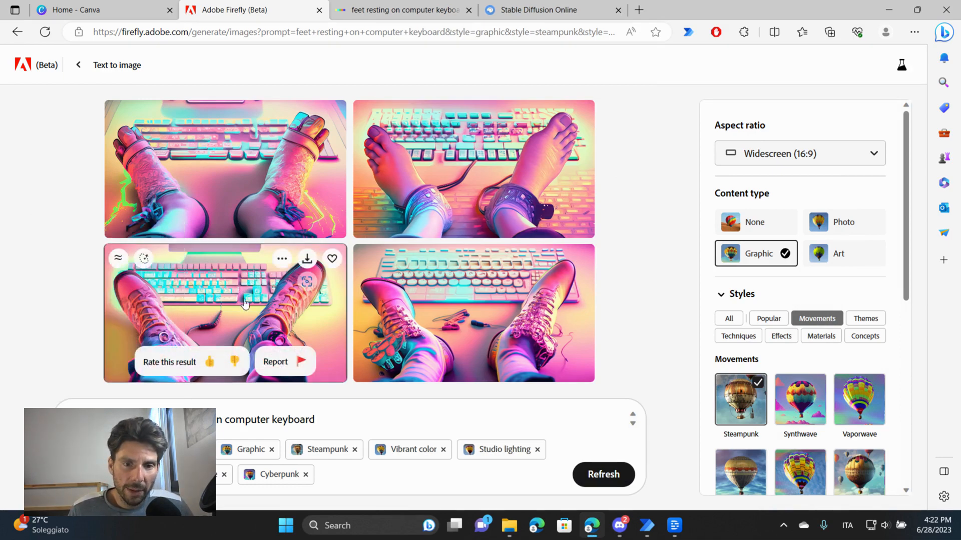
mouse_move(144, 258)
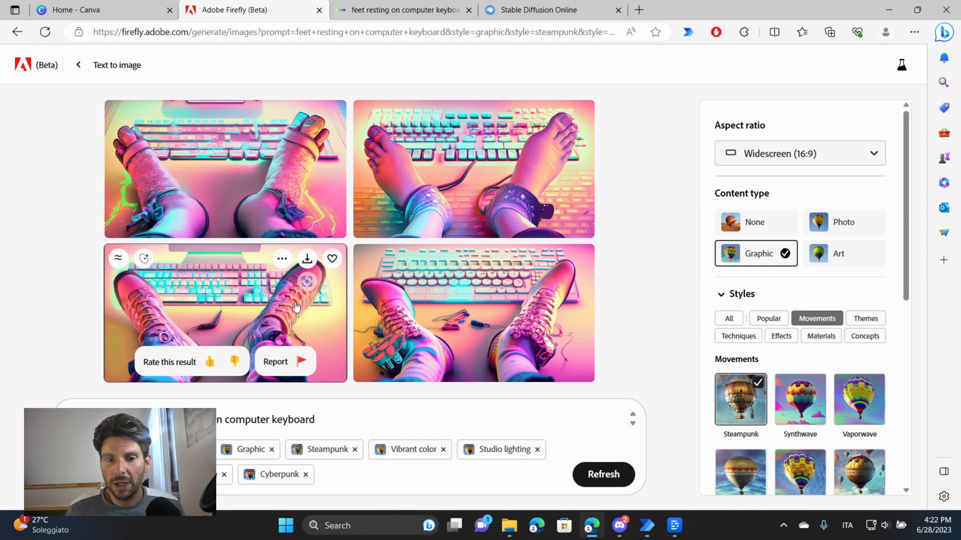
mouse_move(118, 258)
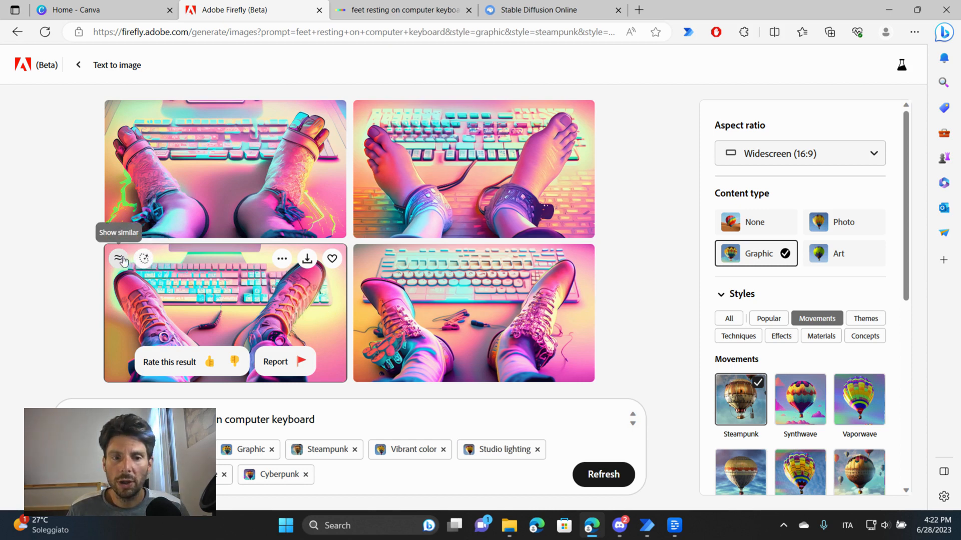
Generate variations similar to the pink-boots keyboard image.
left_click(602, 474)
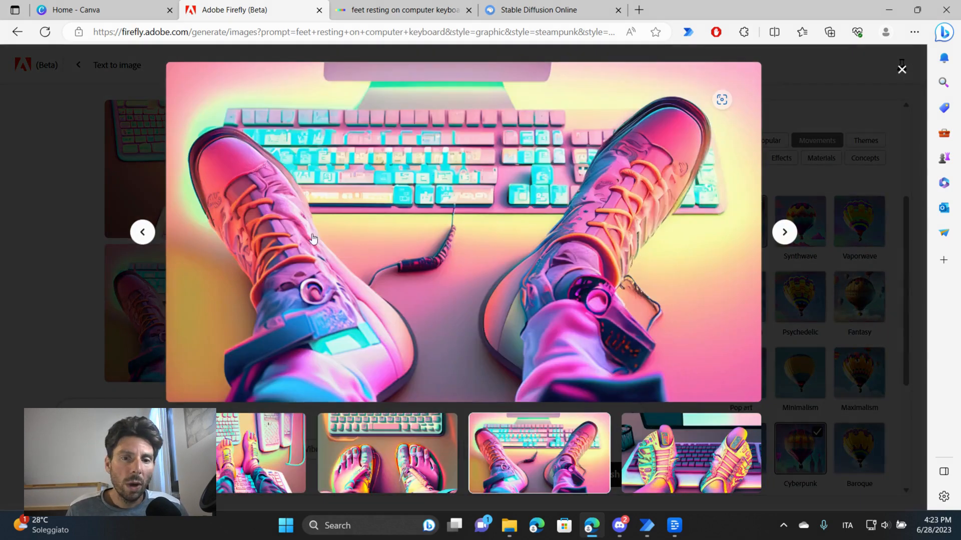
Download the enlarged pink-boots image, view the .jpg in Photos, then close it.
left_click(721, 76)
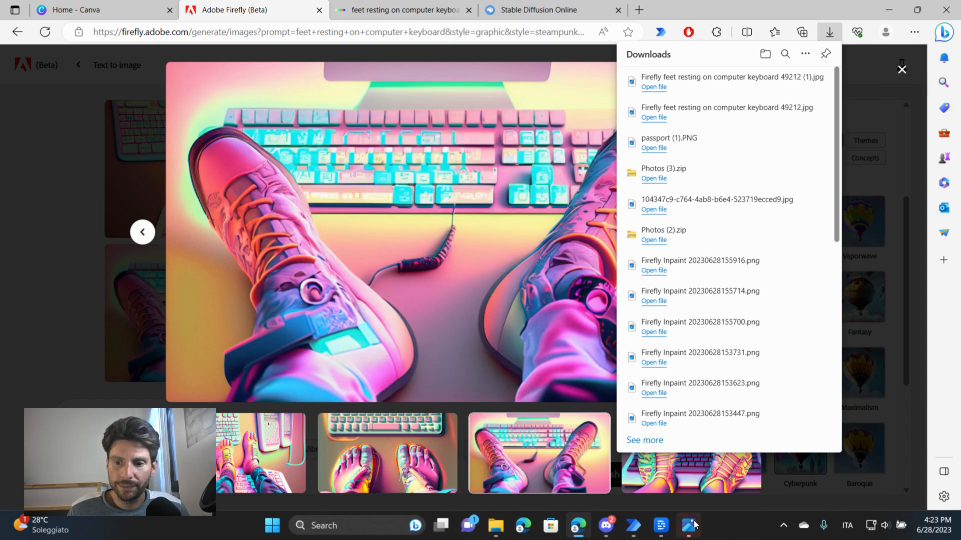
left_click(653, 86)
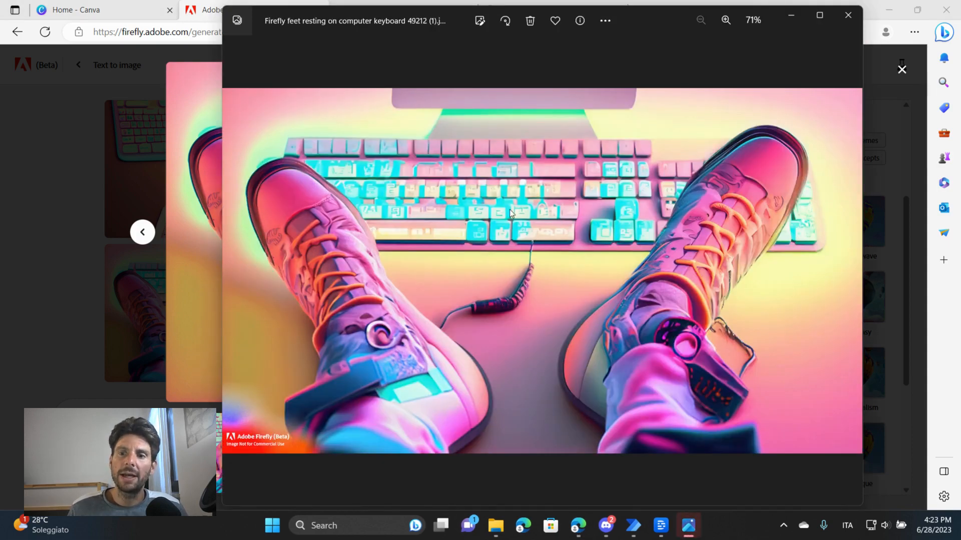
mouse_move(754, 34)
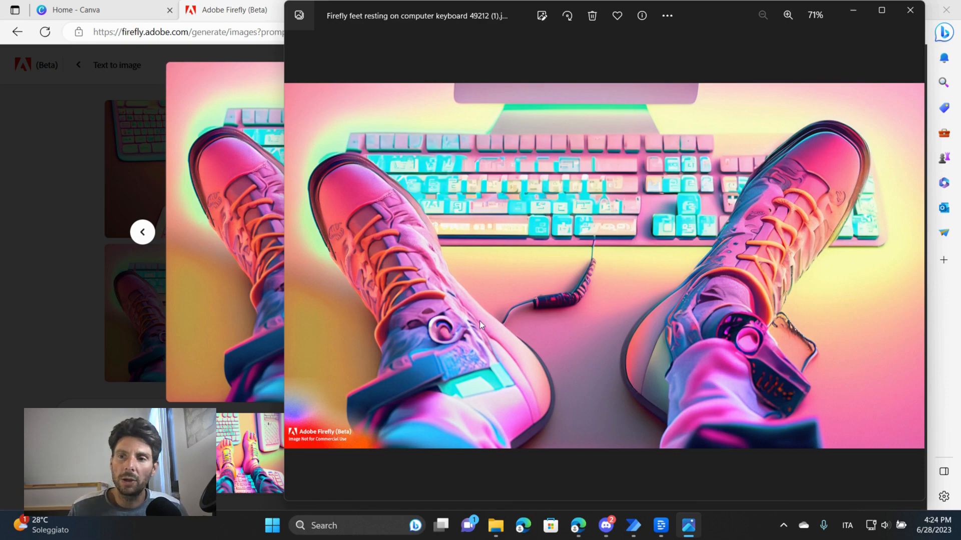
left_click(909, 15)
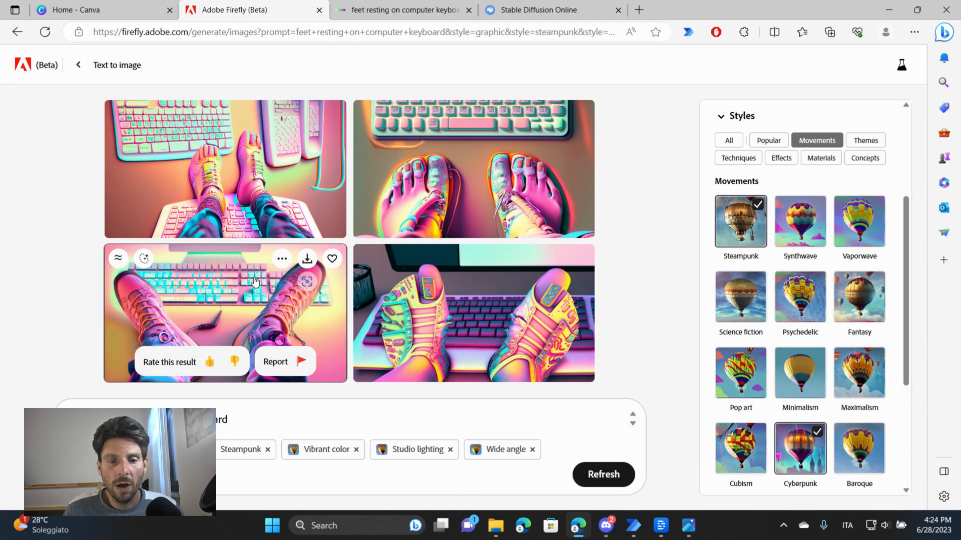
mouse_move(144, 258)
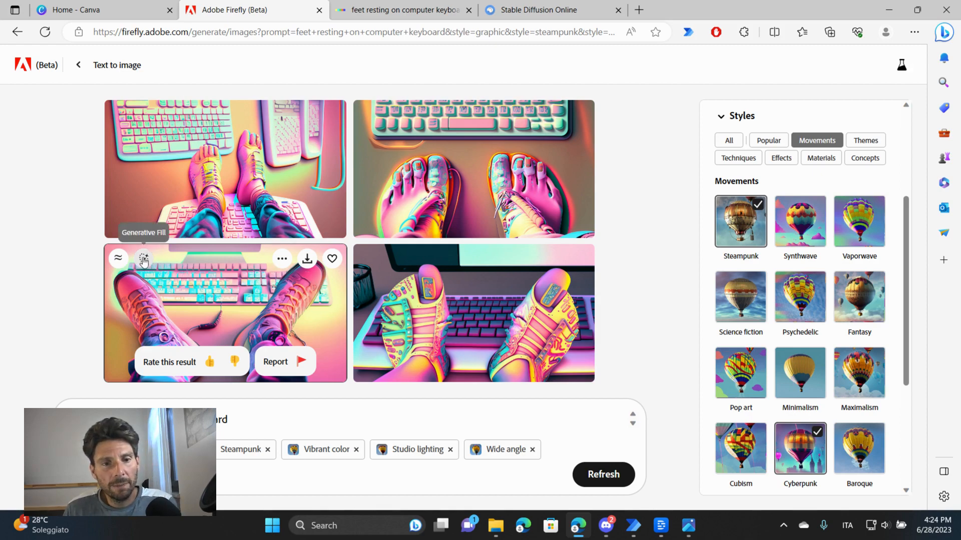
Send the third keyboard image to Generative Fill and fill the transparent patch with a 'cable' prompt.
left_click(143, 258)
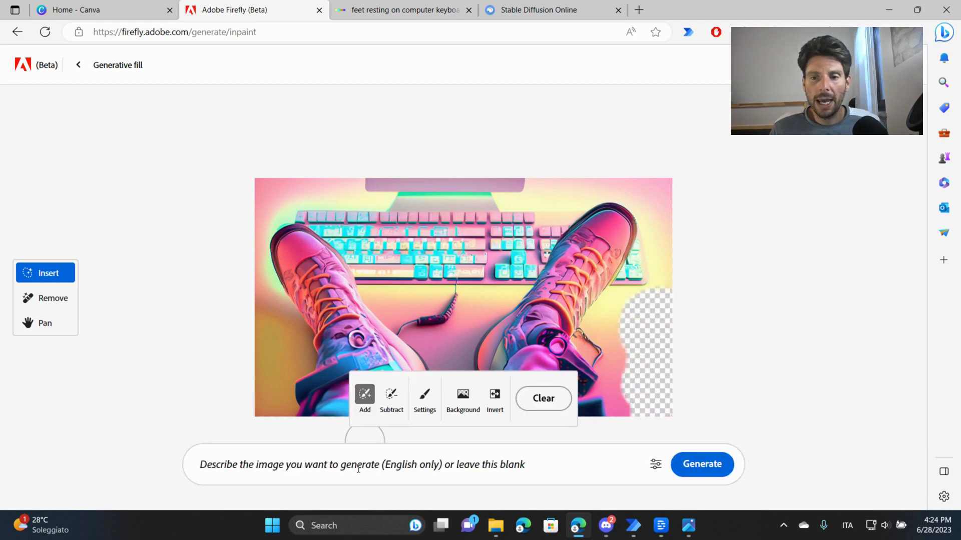
type("cab")
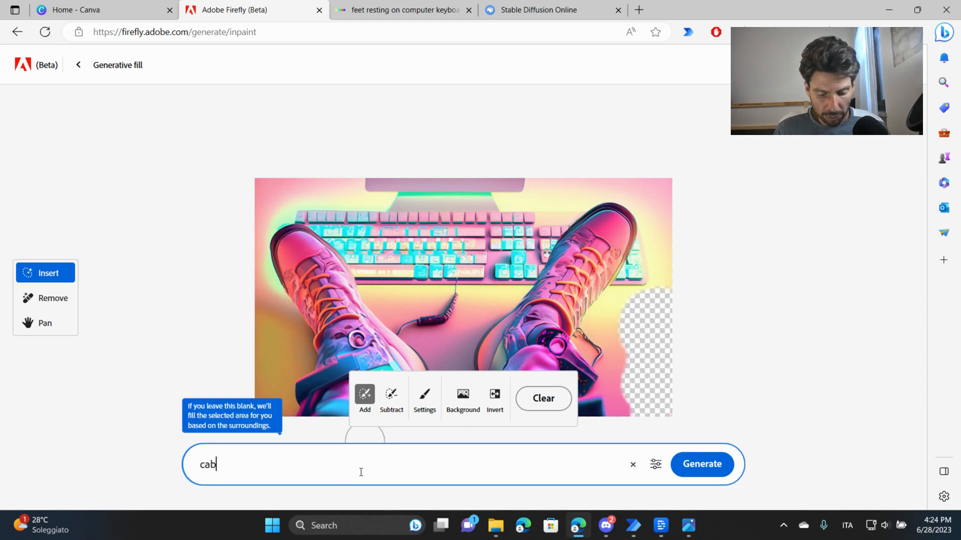
left_click(700, 464)
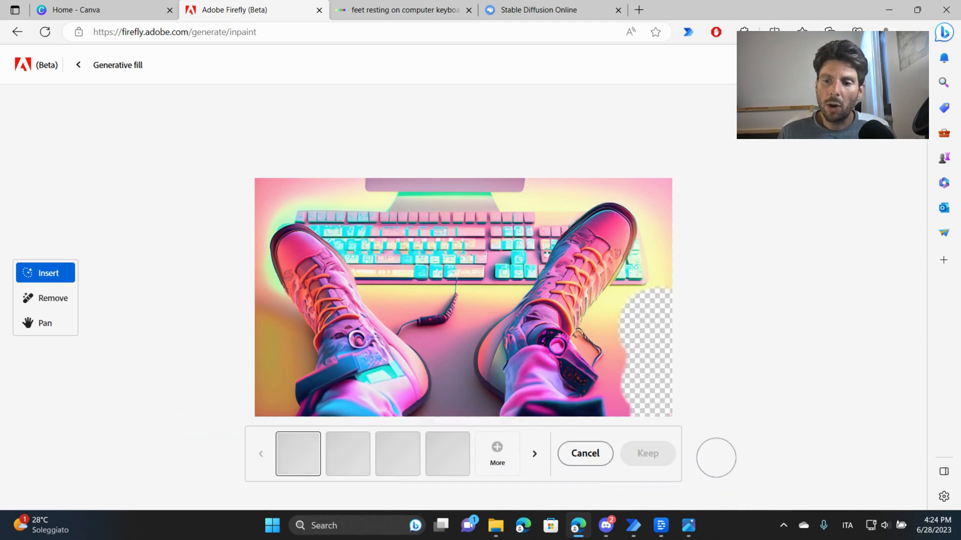
mouse_move(612, 373)
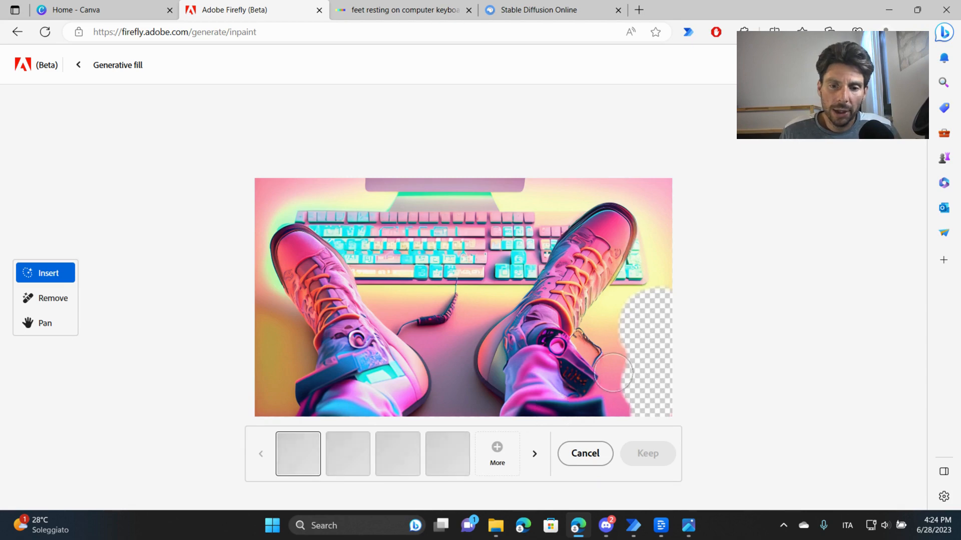
mouse_move(625, 398)
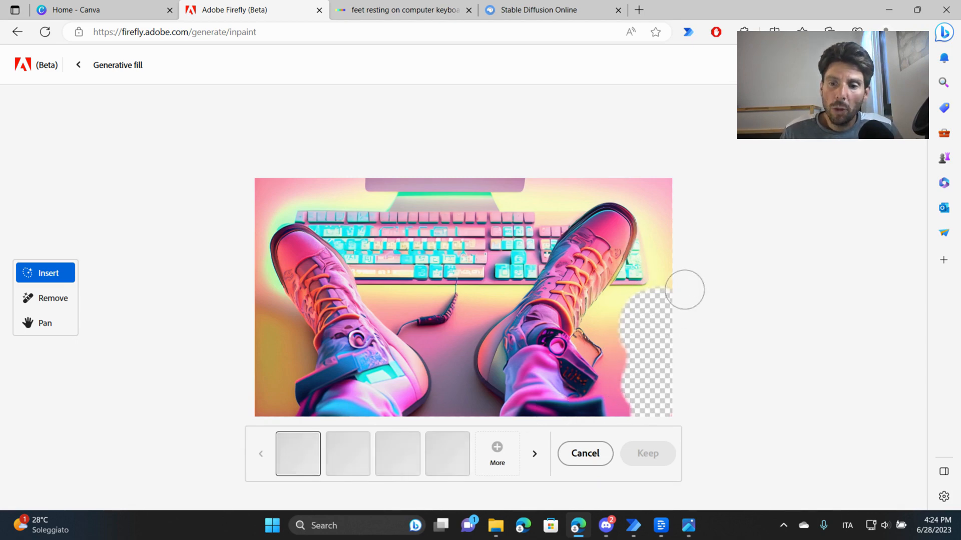
mouse_move(670, 365)
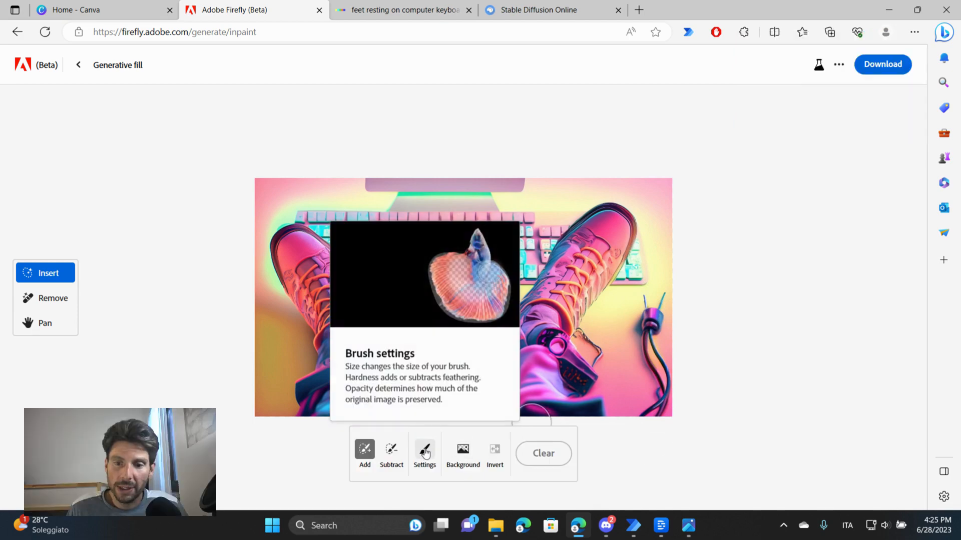
left_click(424, 453)
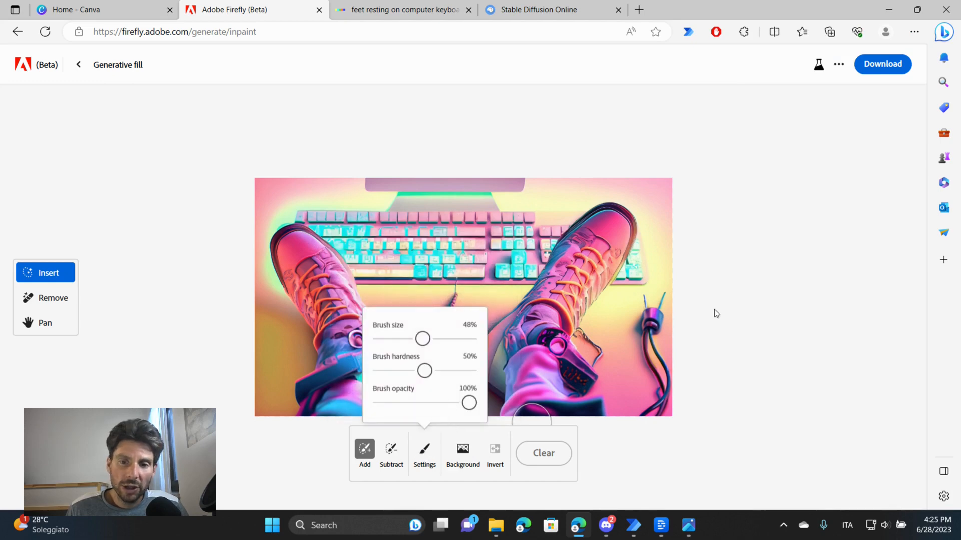
left_click(424, 453)
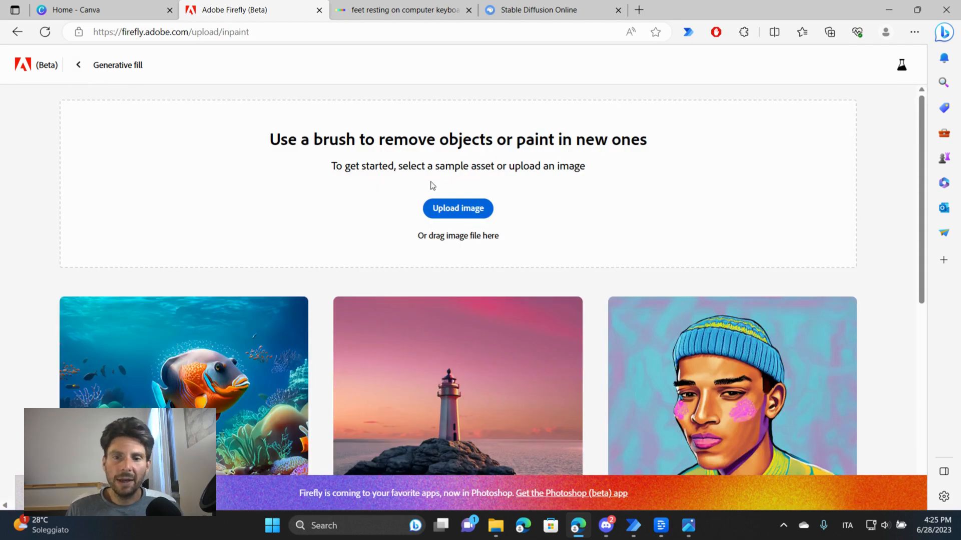
Upload the headshot photo and remove its background.
left_click(457, 208)
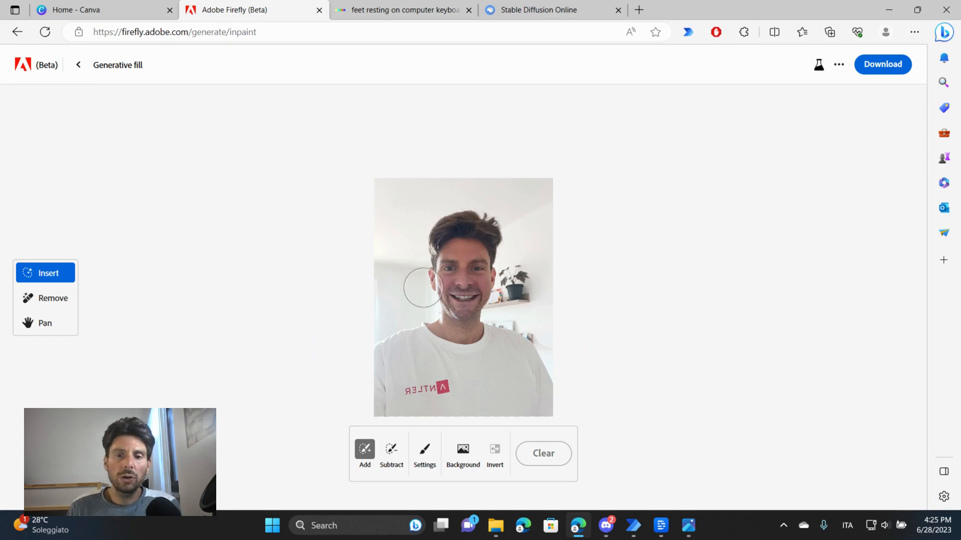
mouse_move(427, 415)
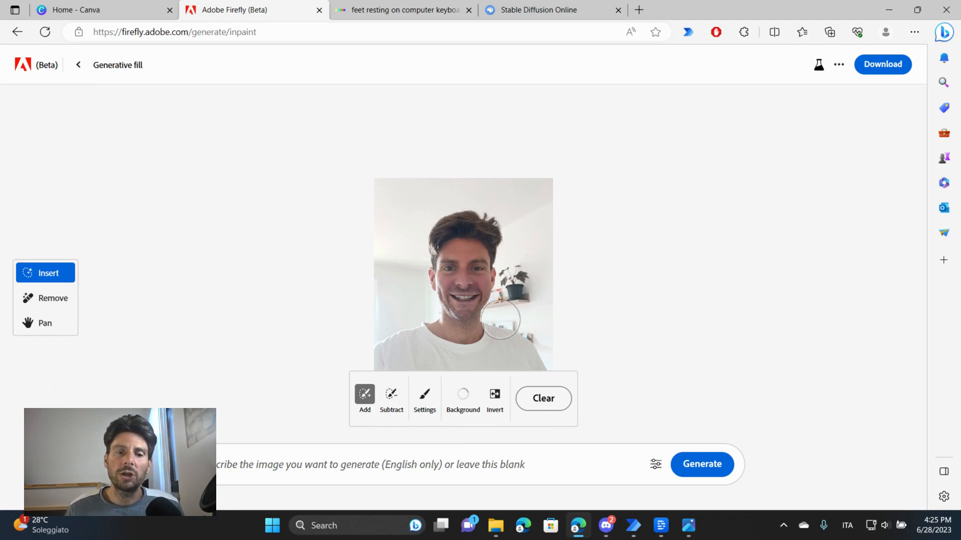
mouse_move(581, 296)
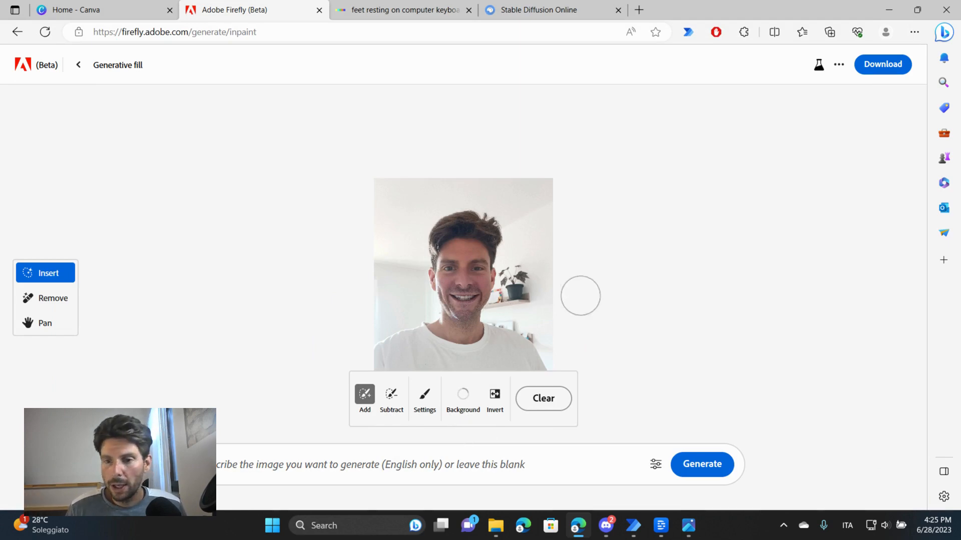
left_click(462, 398)
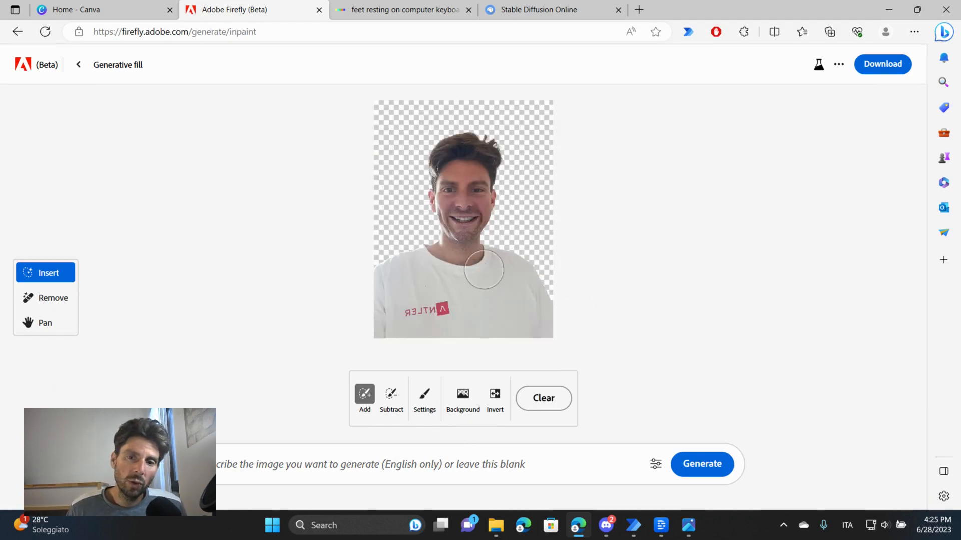
left_click_drag(484, 269, 411, 254)
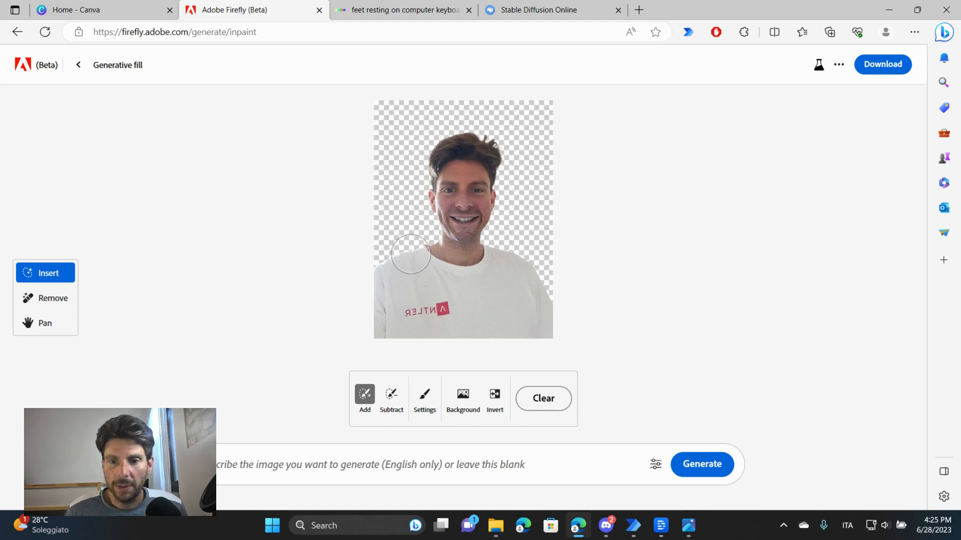
Shrink the brush to 17% and erase the body below the face.
left_click(424, 398)
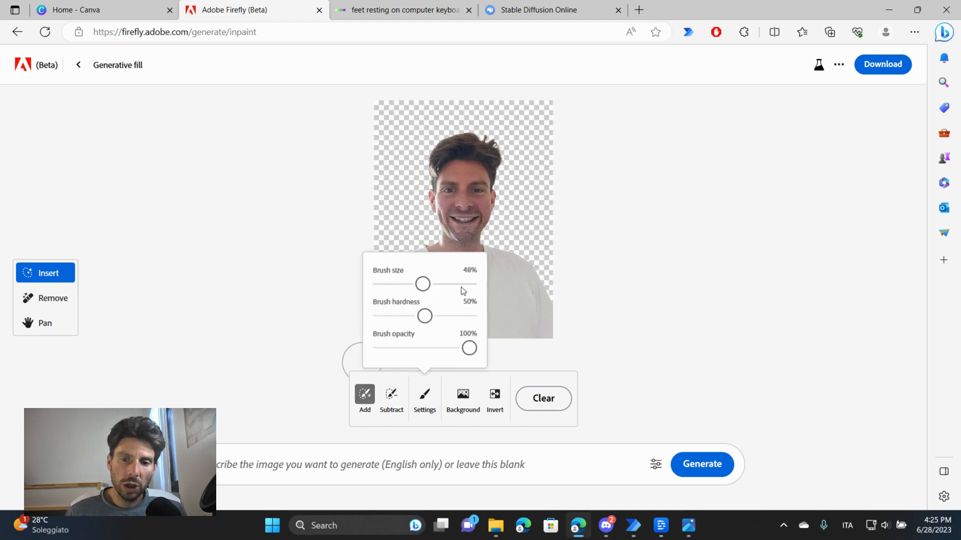
left_click_drag(422, 283, 394, 283)
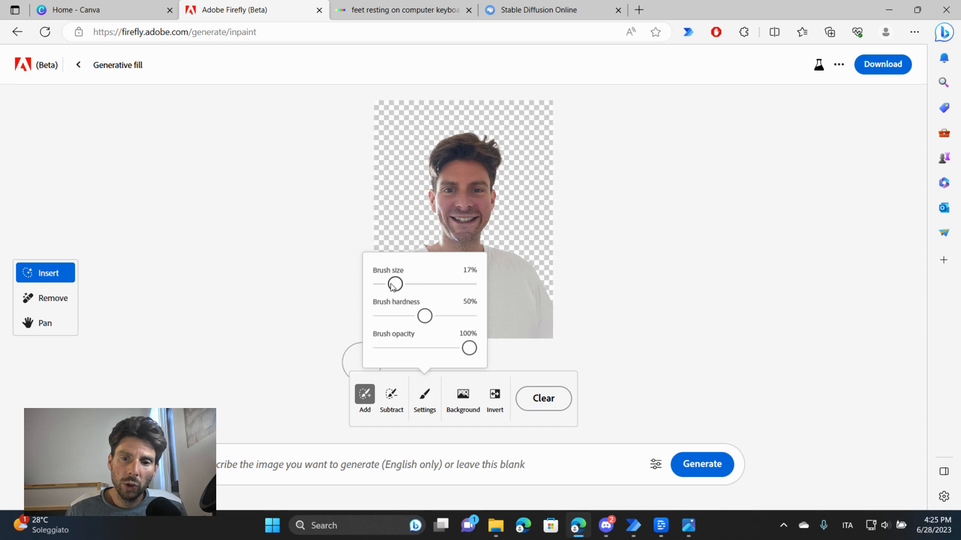
left_click(424, 398)
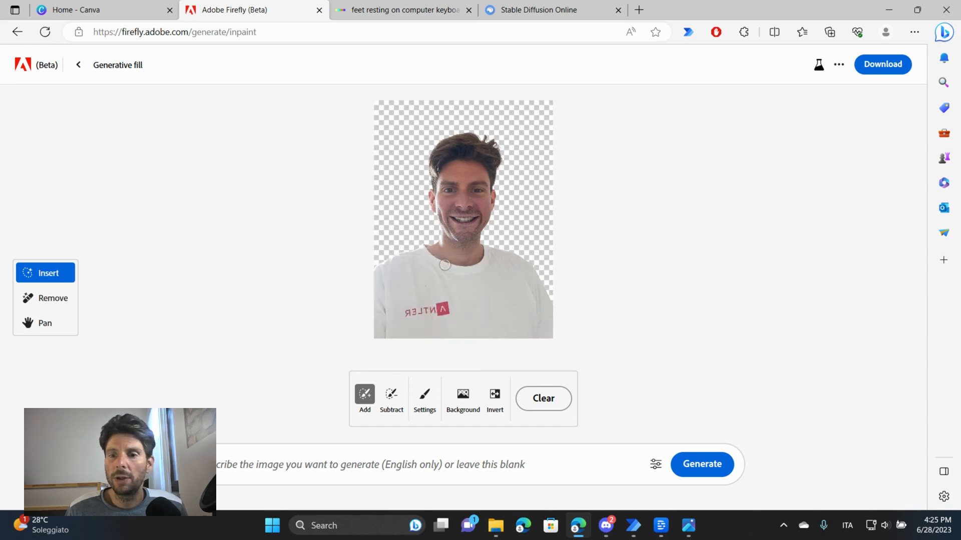
mouse_move(438, 238)
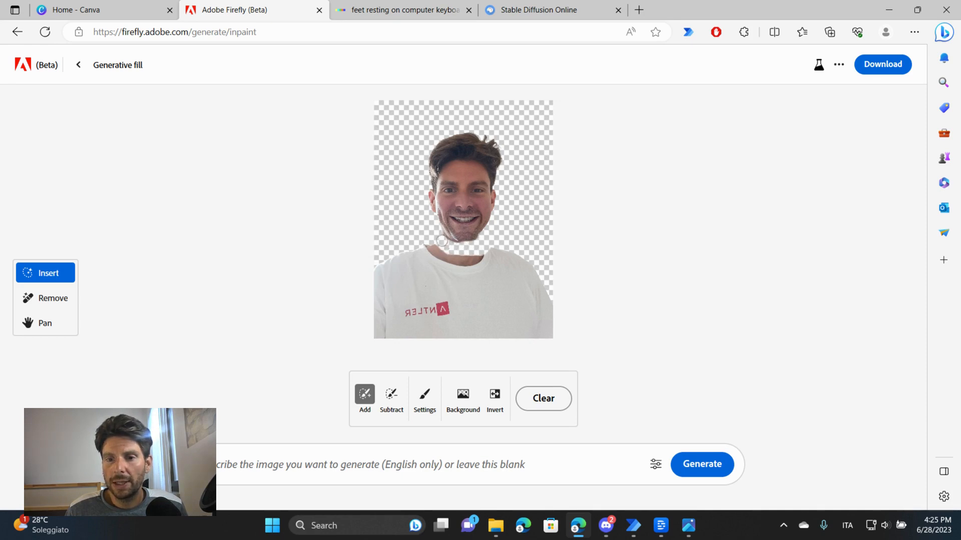
left_click(424, 398)
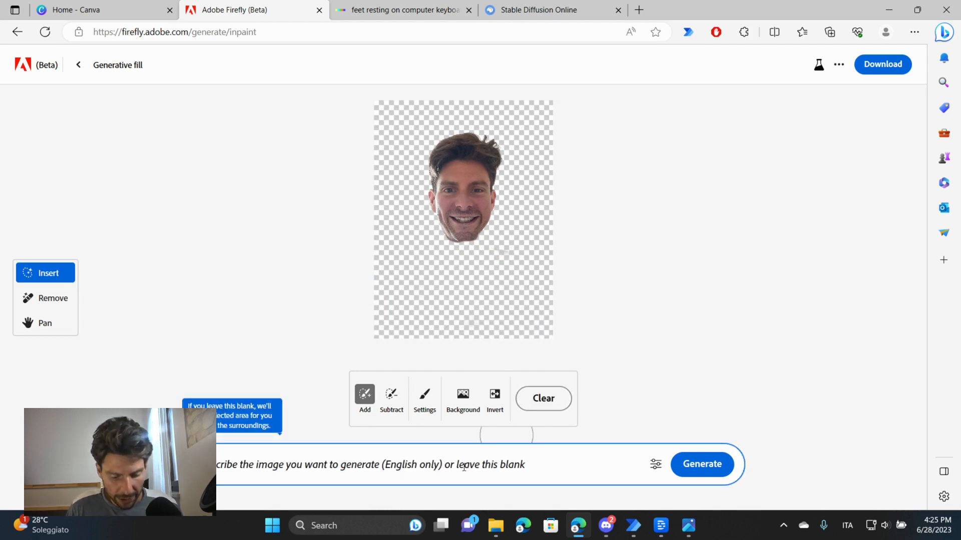
Prompt a professional headshot with a business setting and bring up the generation settings.
type("professional headshot with a business setting")
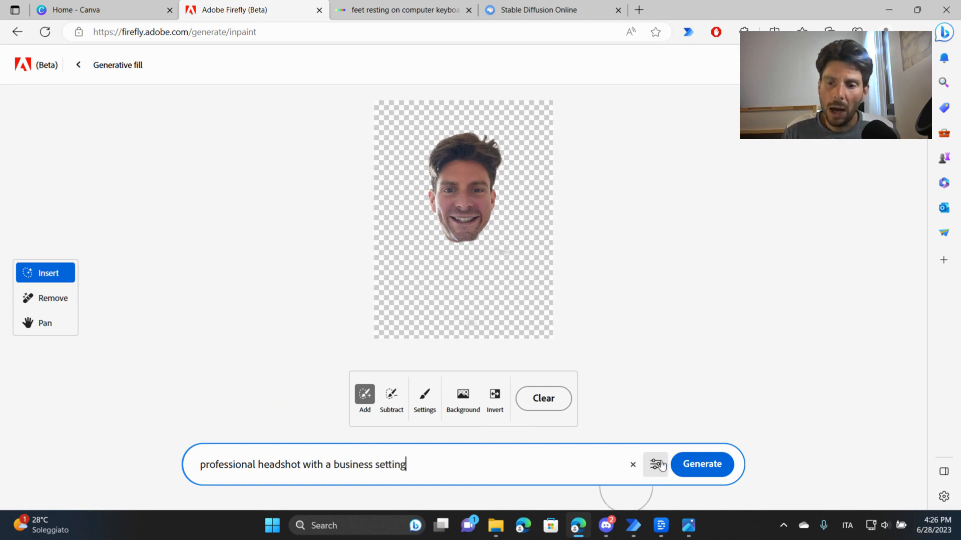
left_click(656, 463)
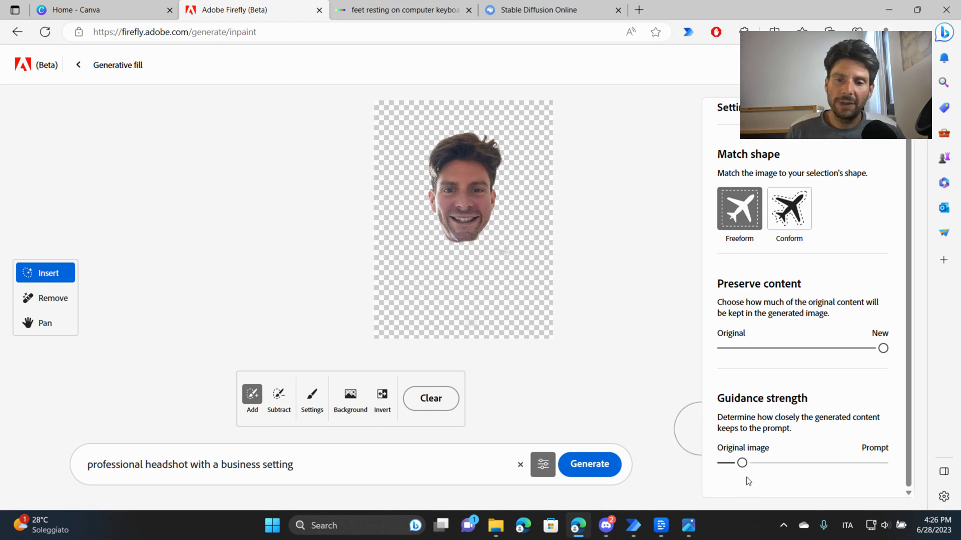
left_click(588, 463)
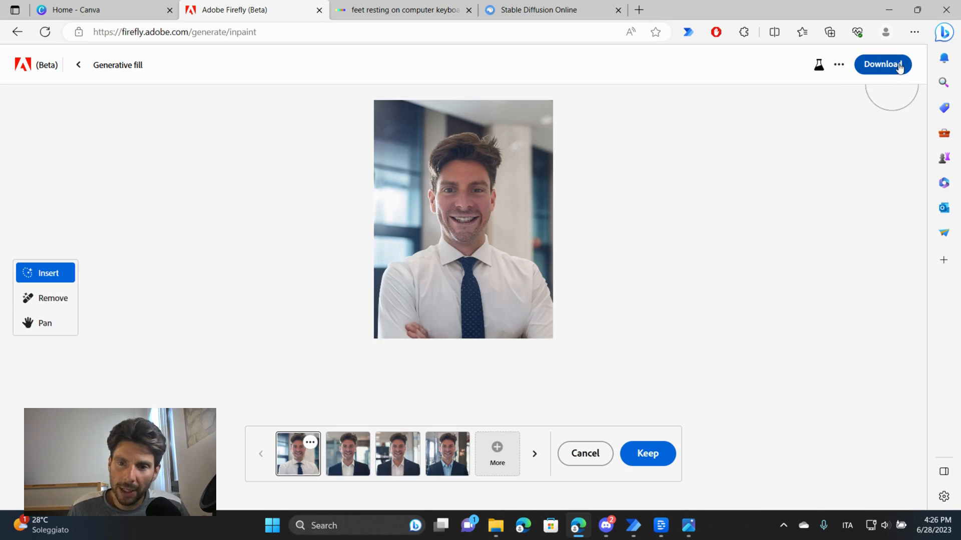
mouse_move(891, 70)
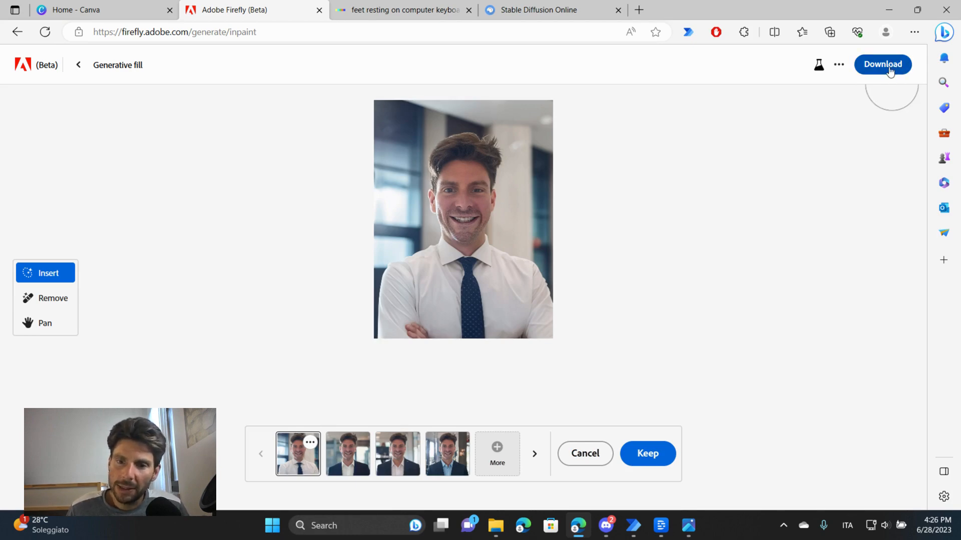
Start downloading the office-background headshot and compare its variations, triggering the multiple-download prompt.
left_click(883, 64)
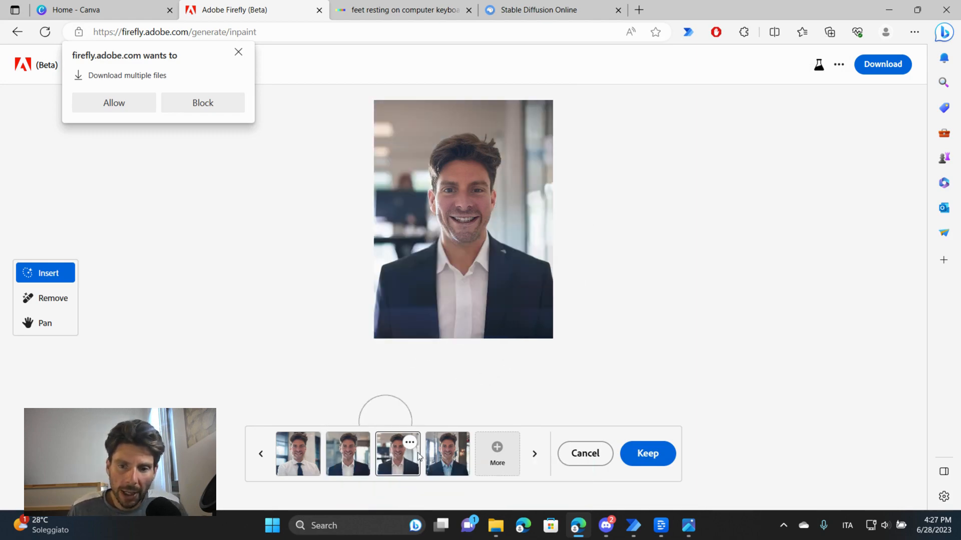
left_click(446, 453)
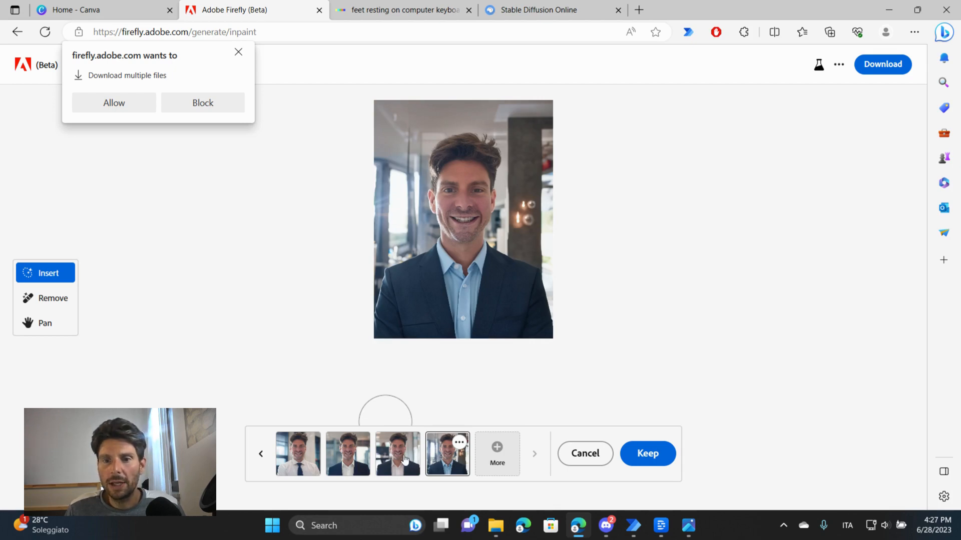
left_click(397, 454)
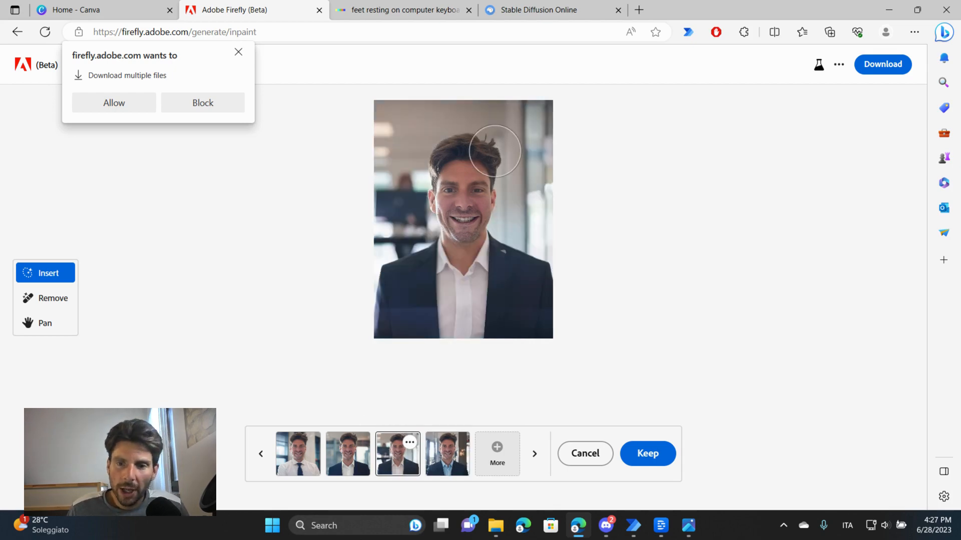
left_click(298, 454)
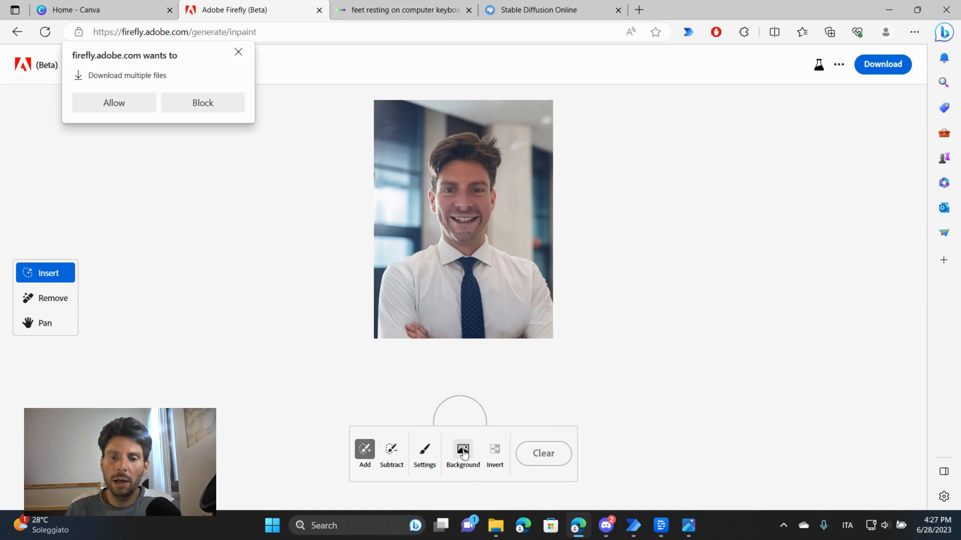
Mask the office background, generate a cyberpunk city fill, and dismiss the download permission request.
left_click(463, 453)
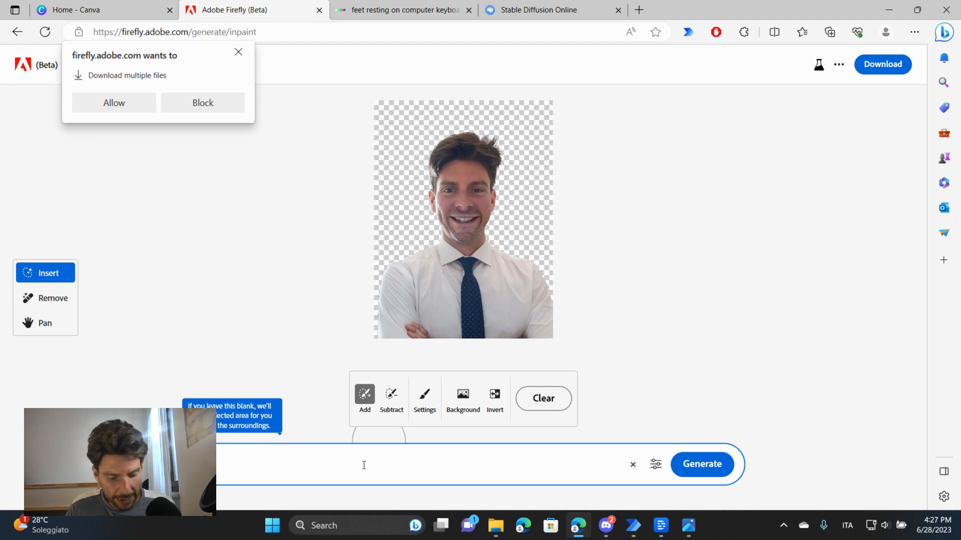
type("erounk city")
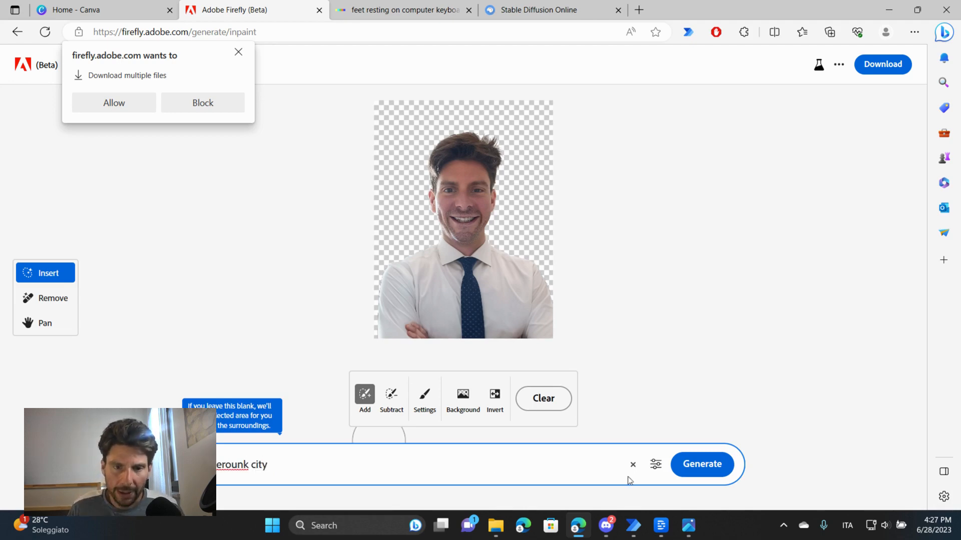
left_click(701, 463)
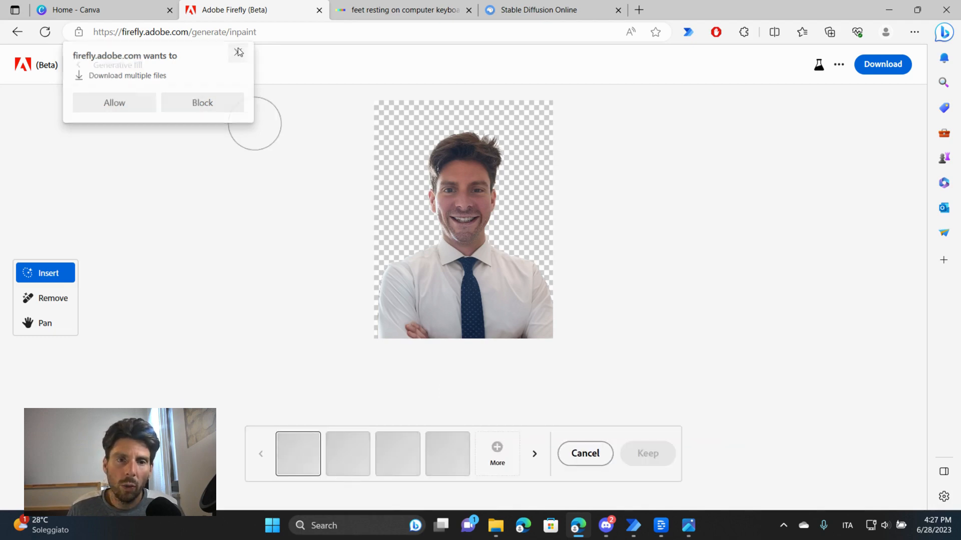
left_click(201, 102)
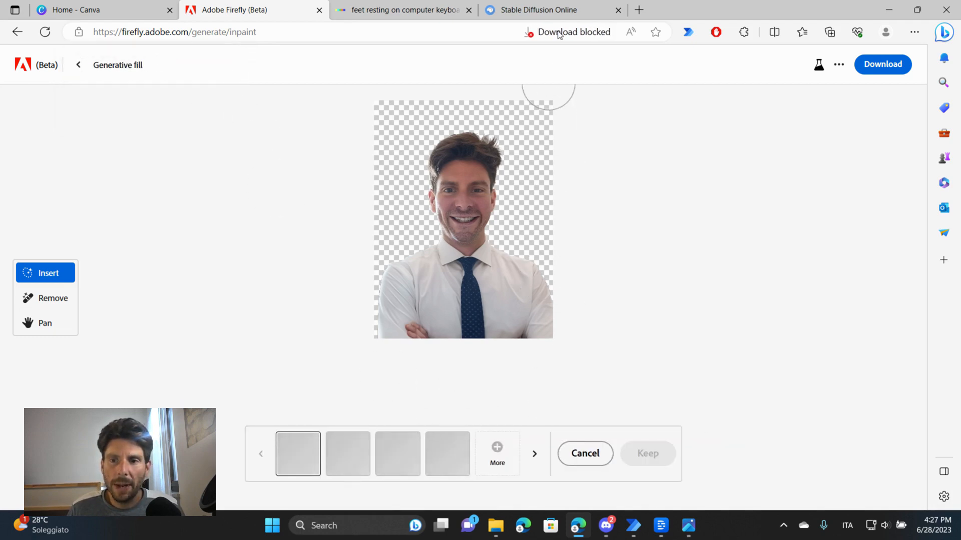
mouse_move(352, 205)
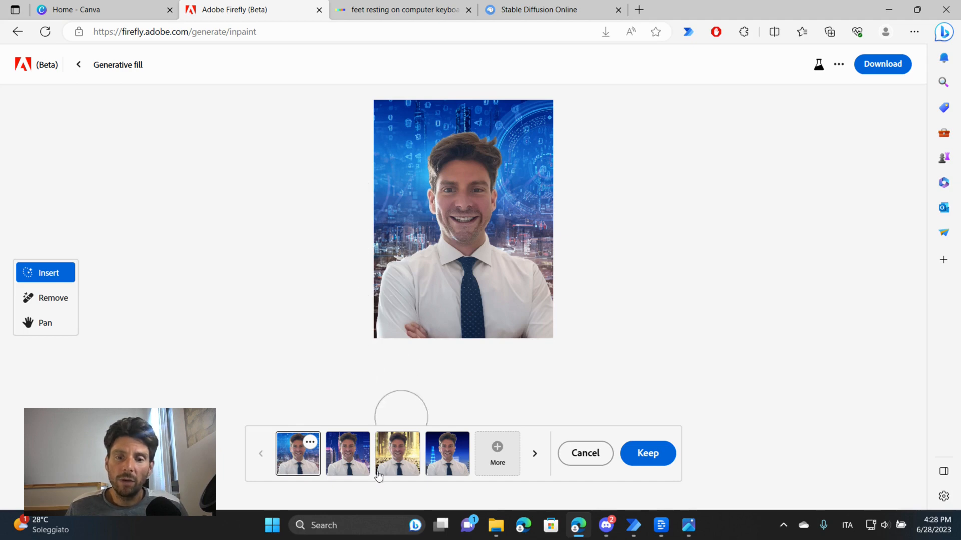
Preview the golden and blue city variations, settling on the purple neon skyline.
left_click(398, 453)
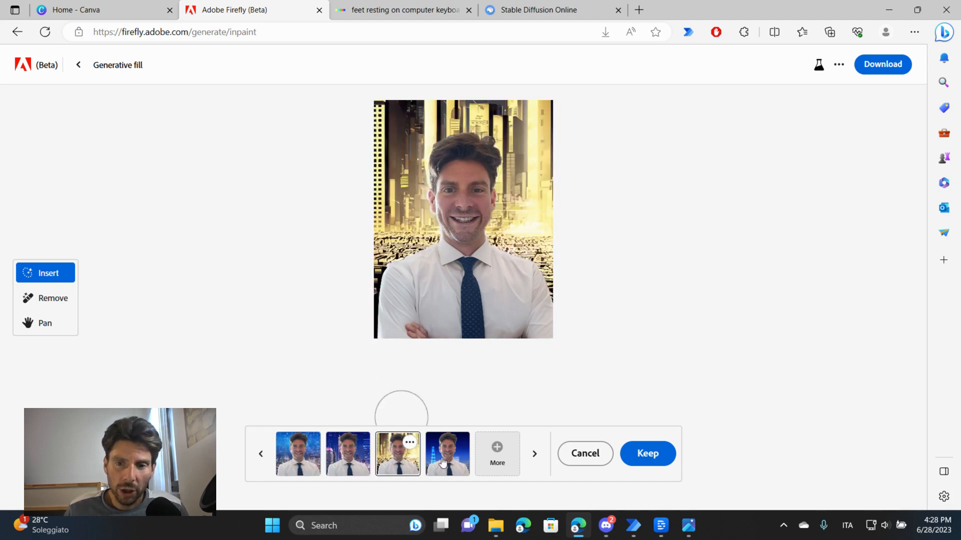
left_click(298, 454)
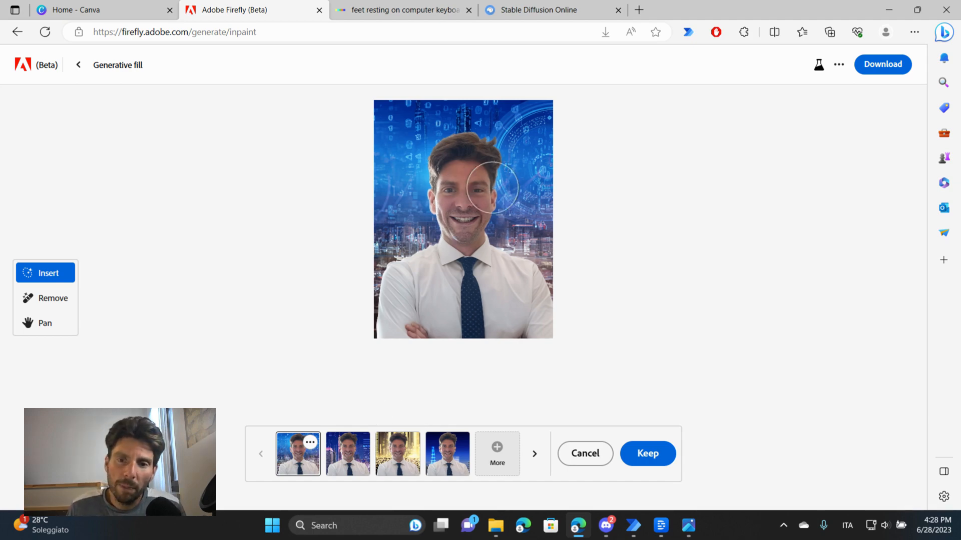
left_click(347, 455)
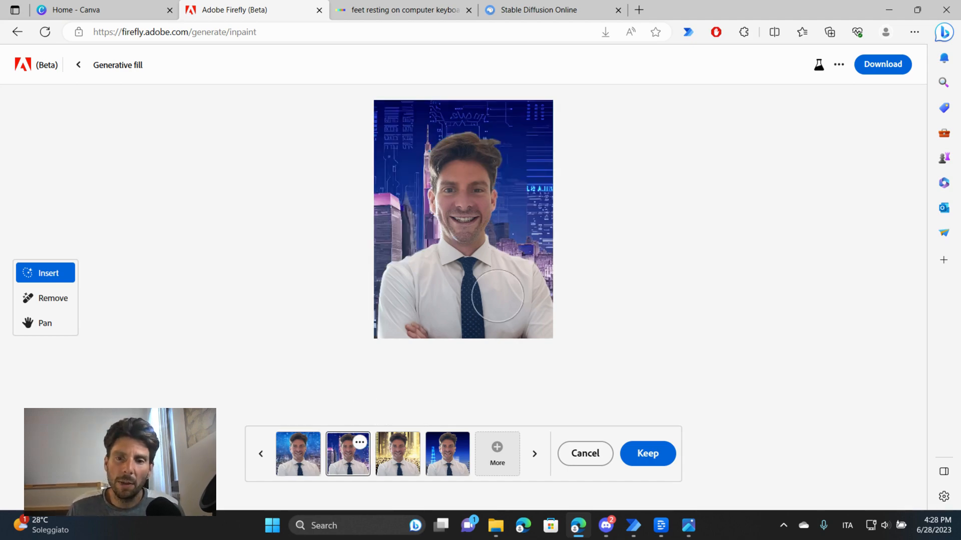
mouse_move(514, 318)
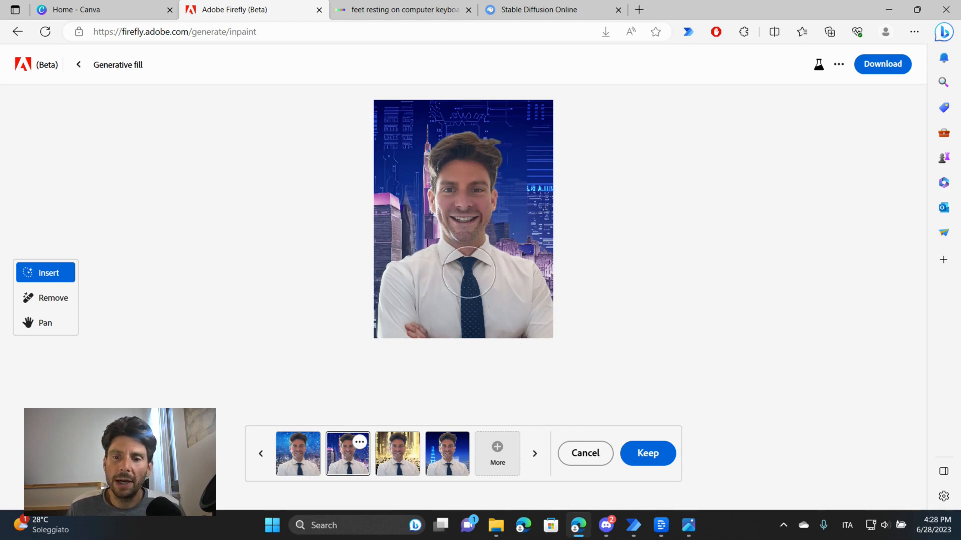
mouse_move(399, 269)
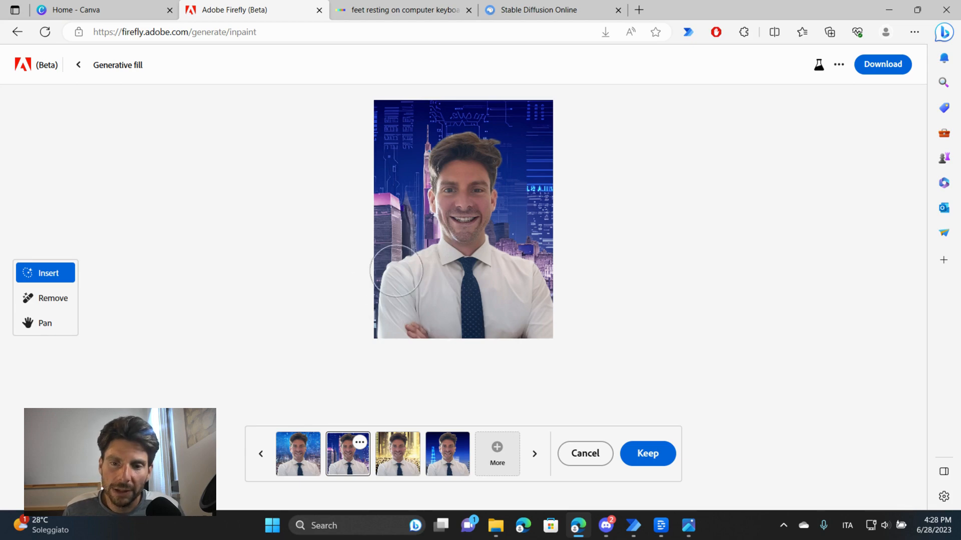
mouse_move(459, 373)
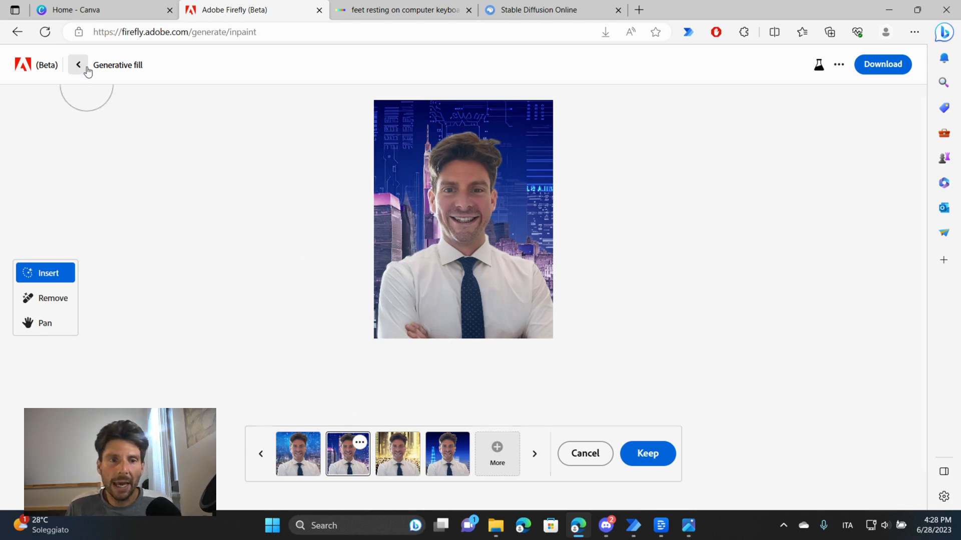
Return to the home page and launch Text effects with the pizza example prompt.
left_click(78, 64)
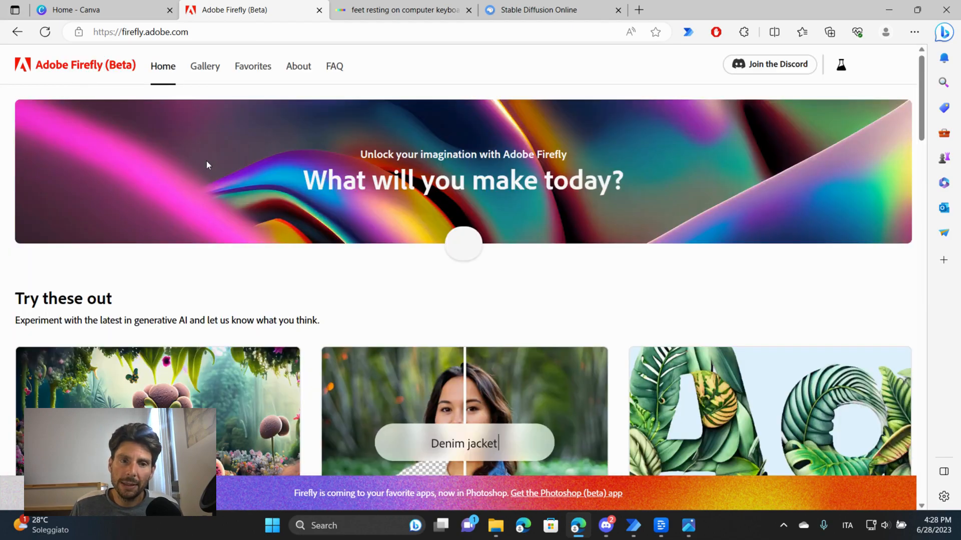
scroll("down", 3)
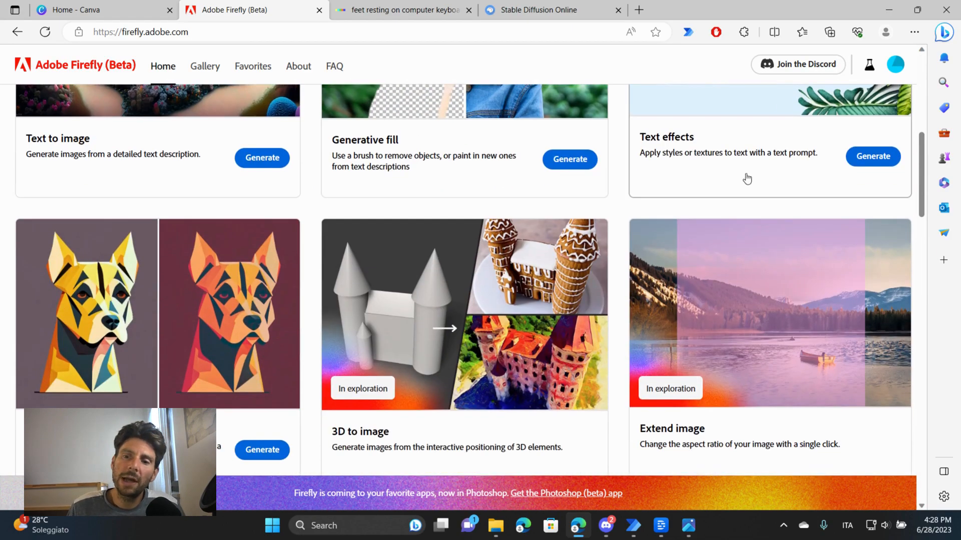
left_click(873, 157)
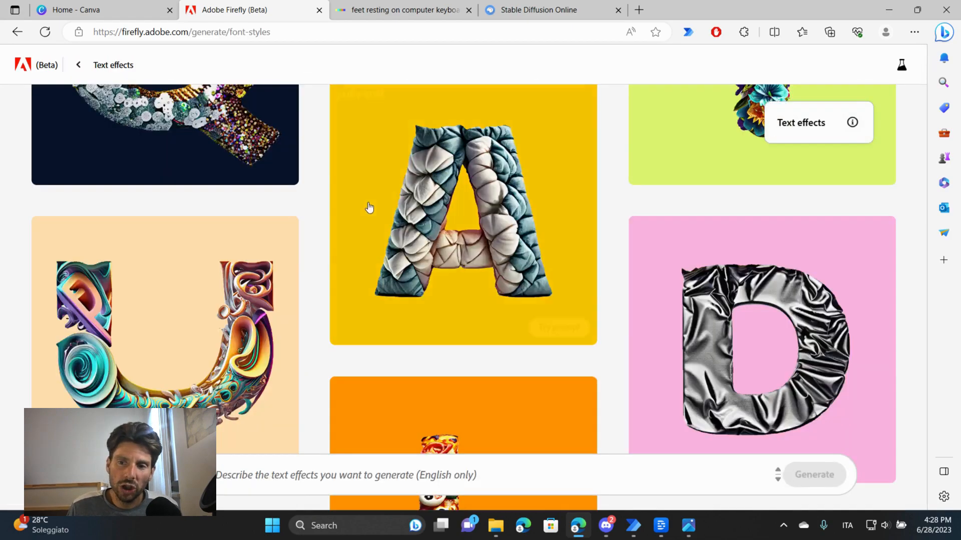
scroll("down", 3)
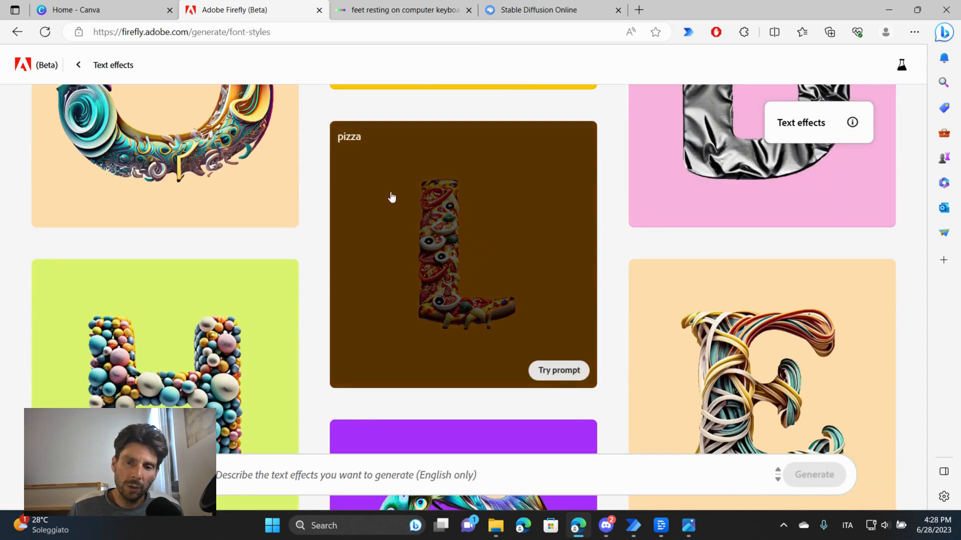
left_click(558, 370)
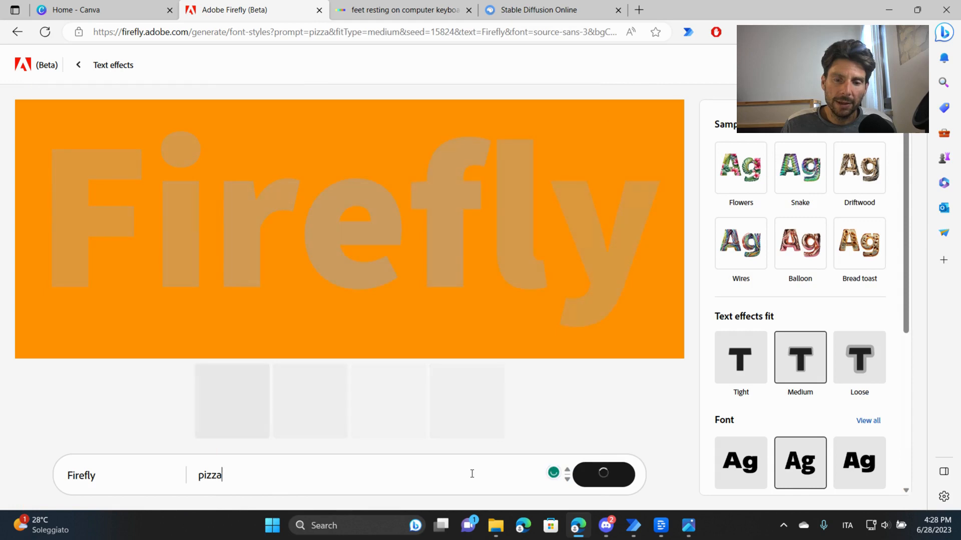
Generate pizza-textured 'RPA CHAMPION' lettering and head back to the text effects gallery.
type("rpa champion")
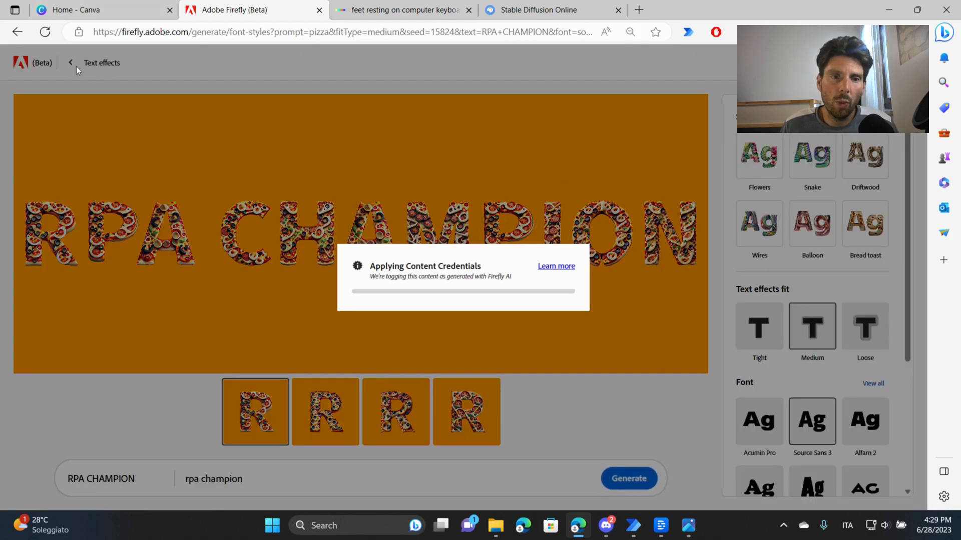
left_click(70, 62)
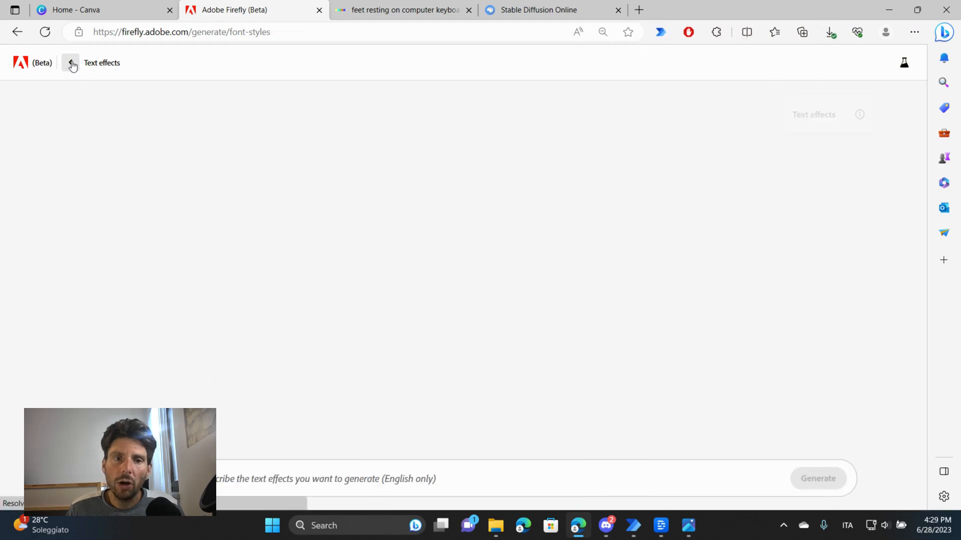
Browse the Firefly home page features while the hero banner cycles sample prompts.
left_click(70, 62)
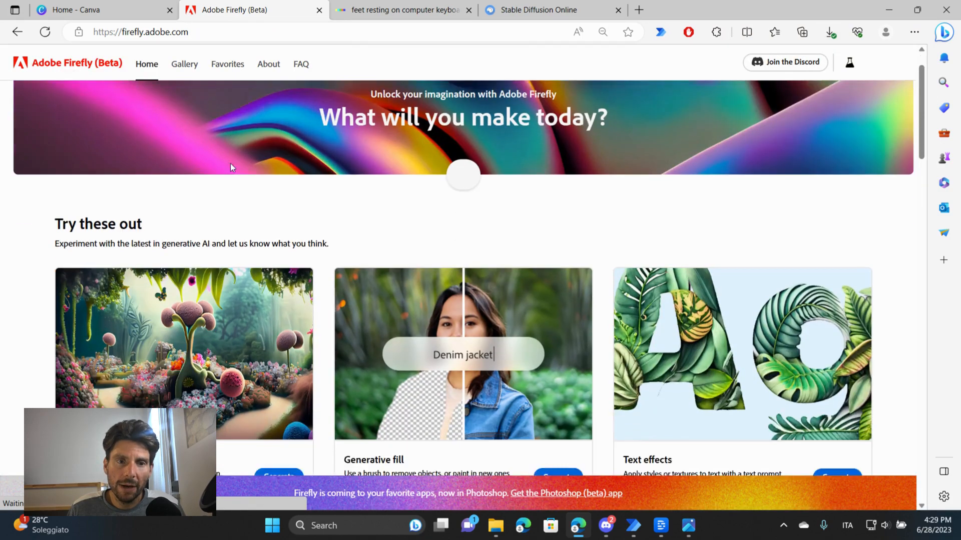
scroll("down", 3)
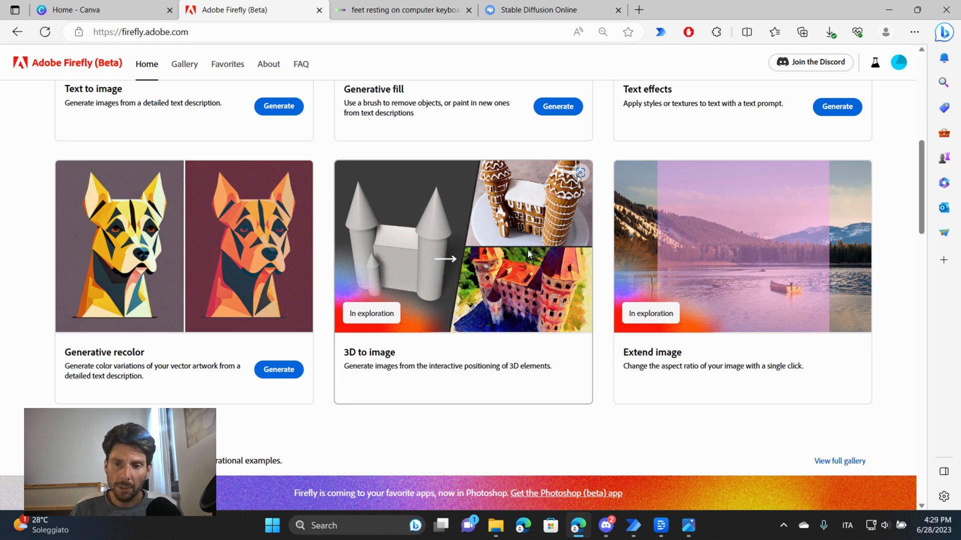
mouse_move(549, 244)
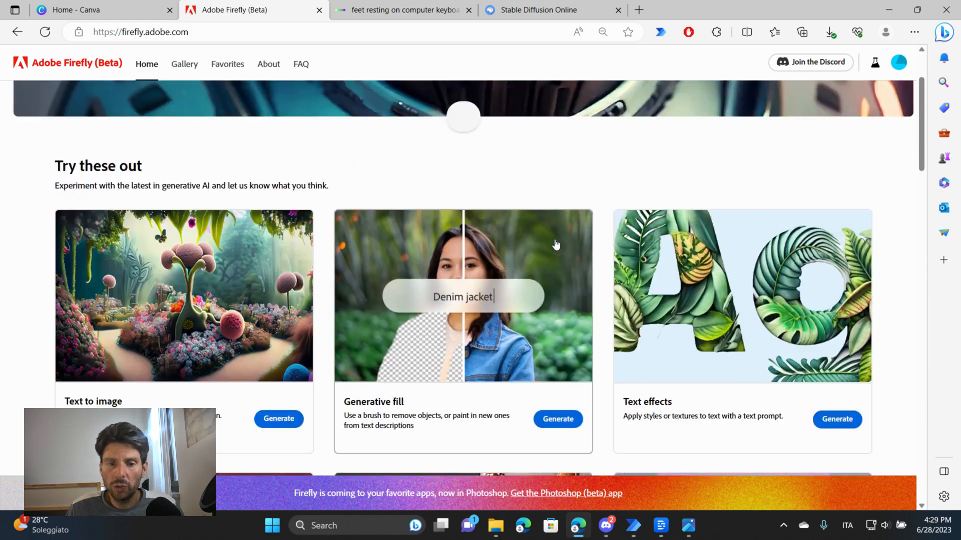
scroll("up", 3)
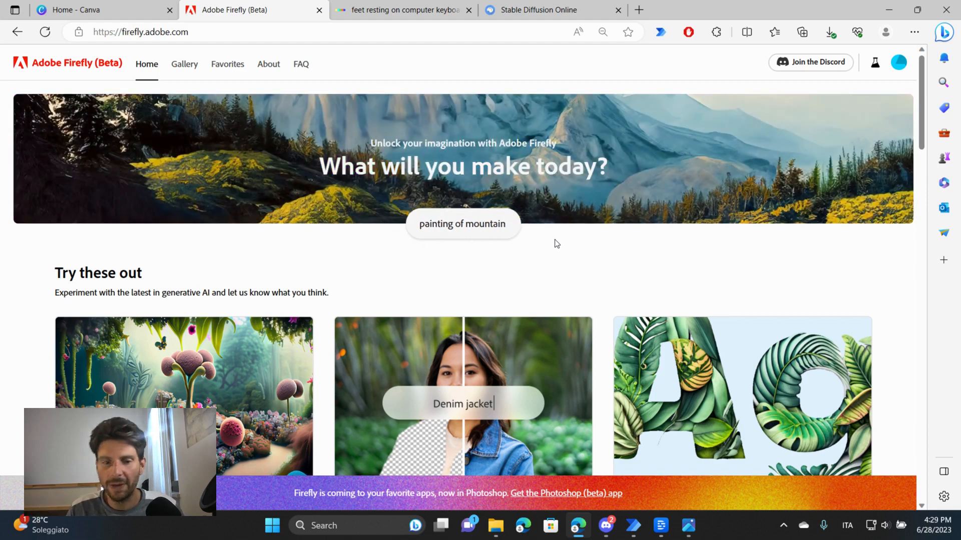
type("layered")
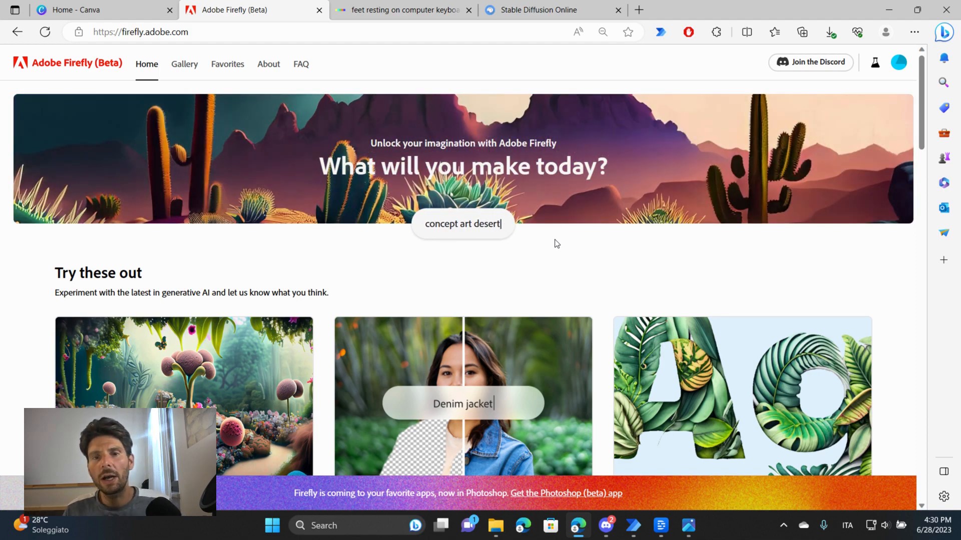
left_click(463, 223)
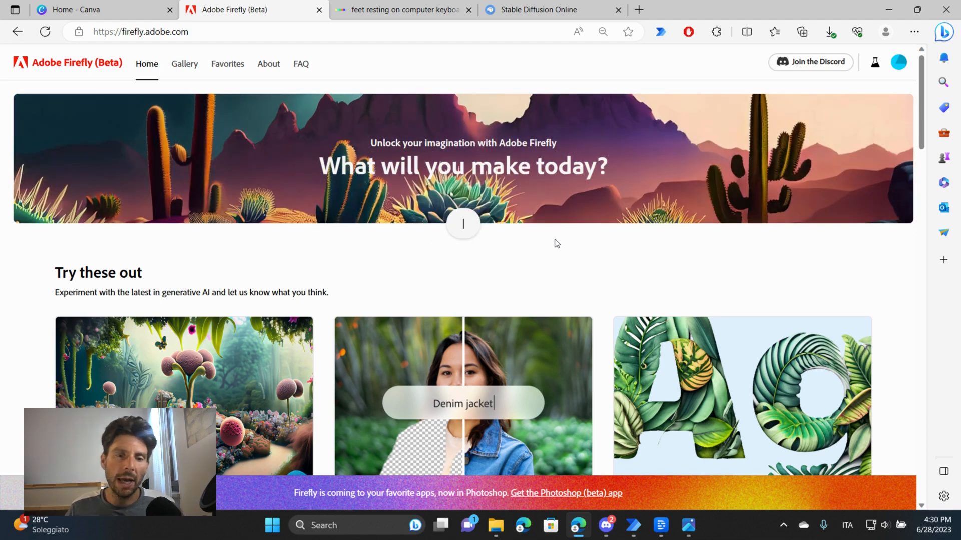
type("close-up of sci")
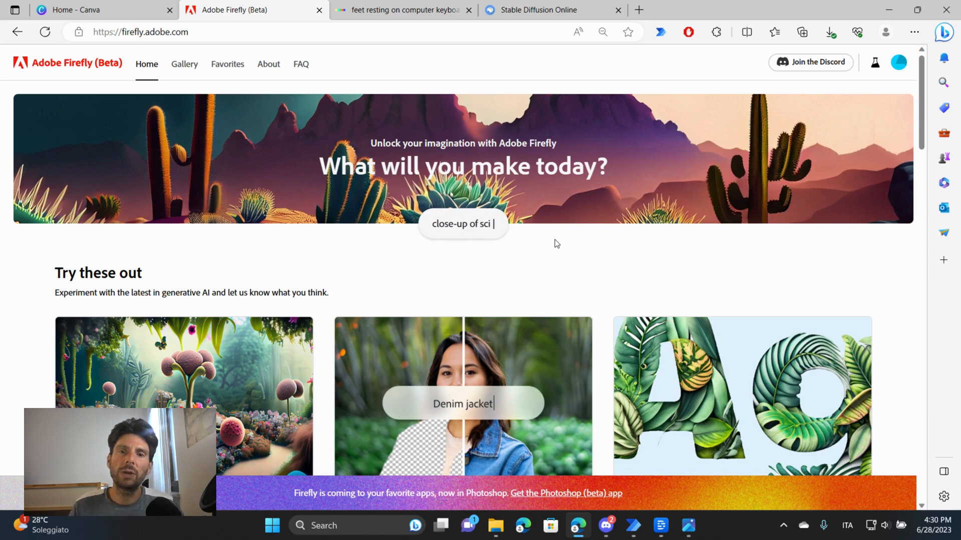